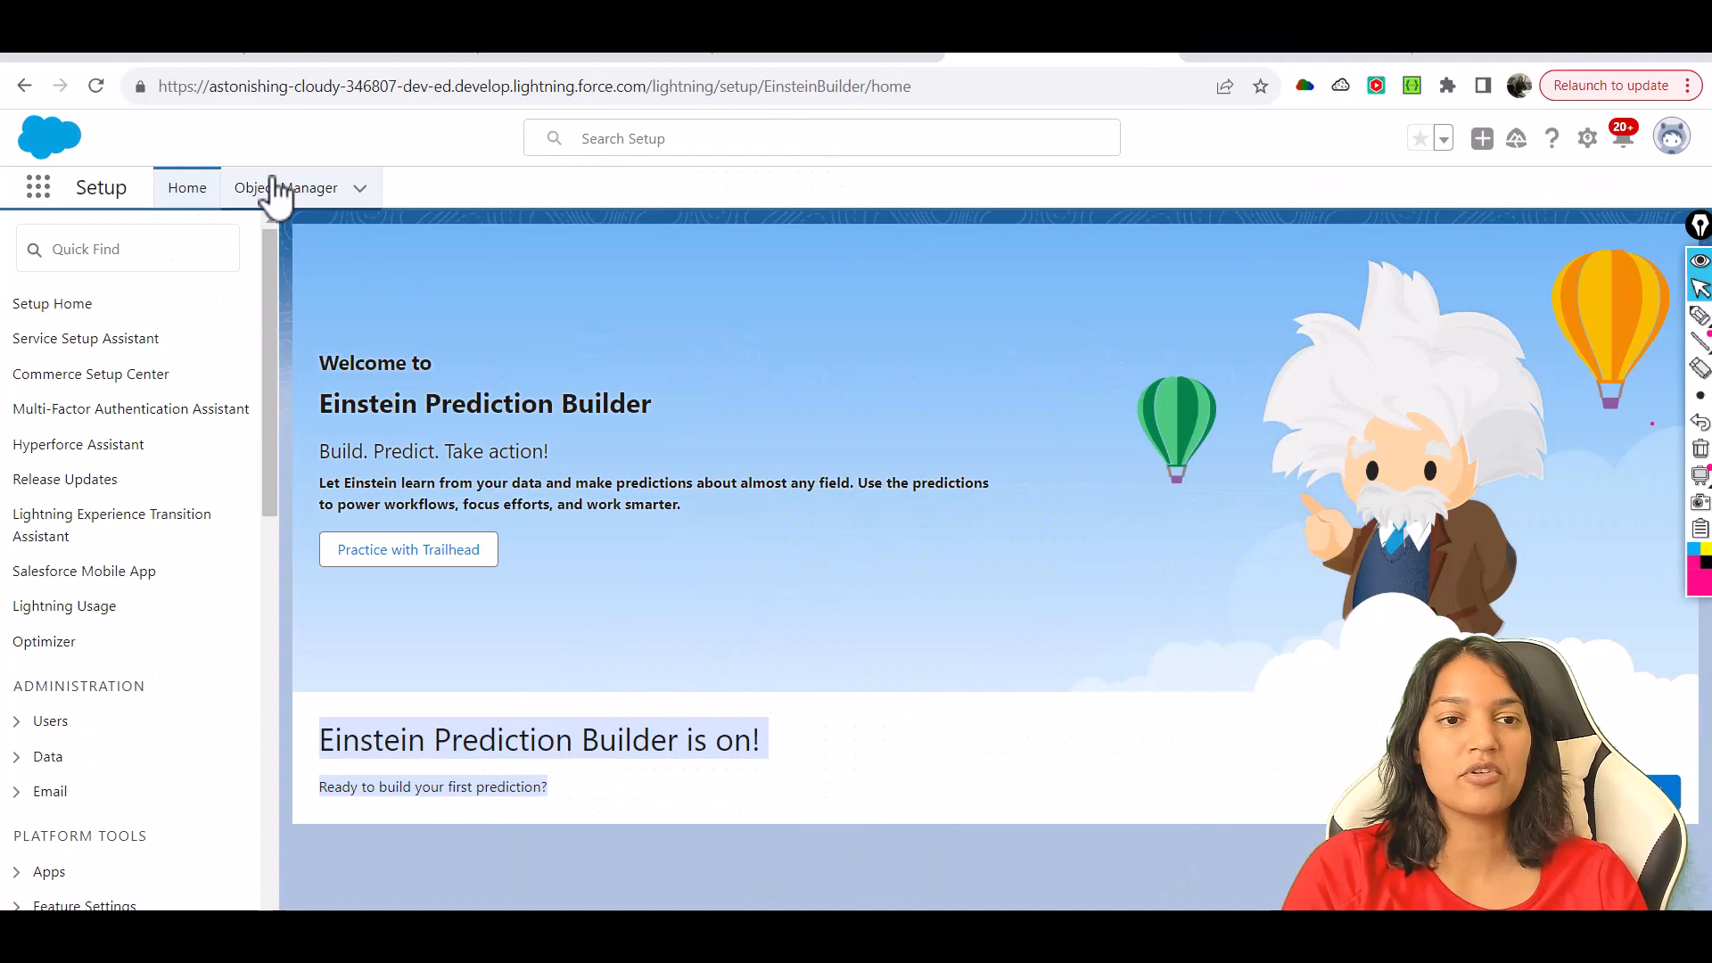
From Object Manager, start creating a new custom object.
{"action": "left_click", "coordinate": [286, 187]}
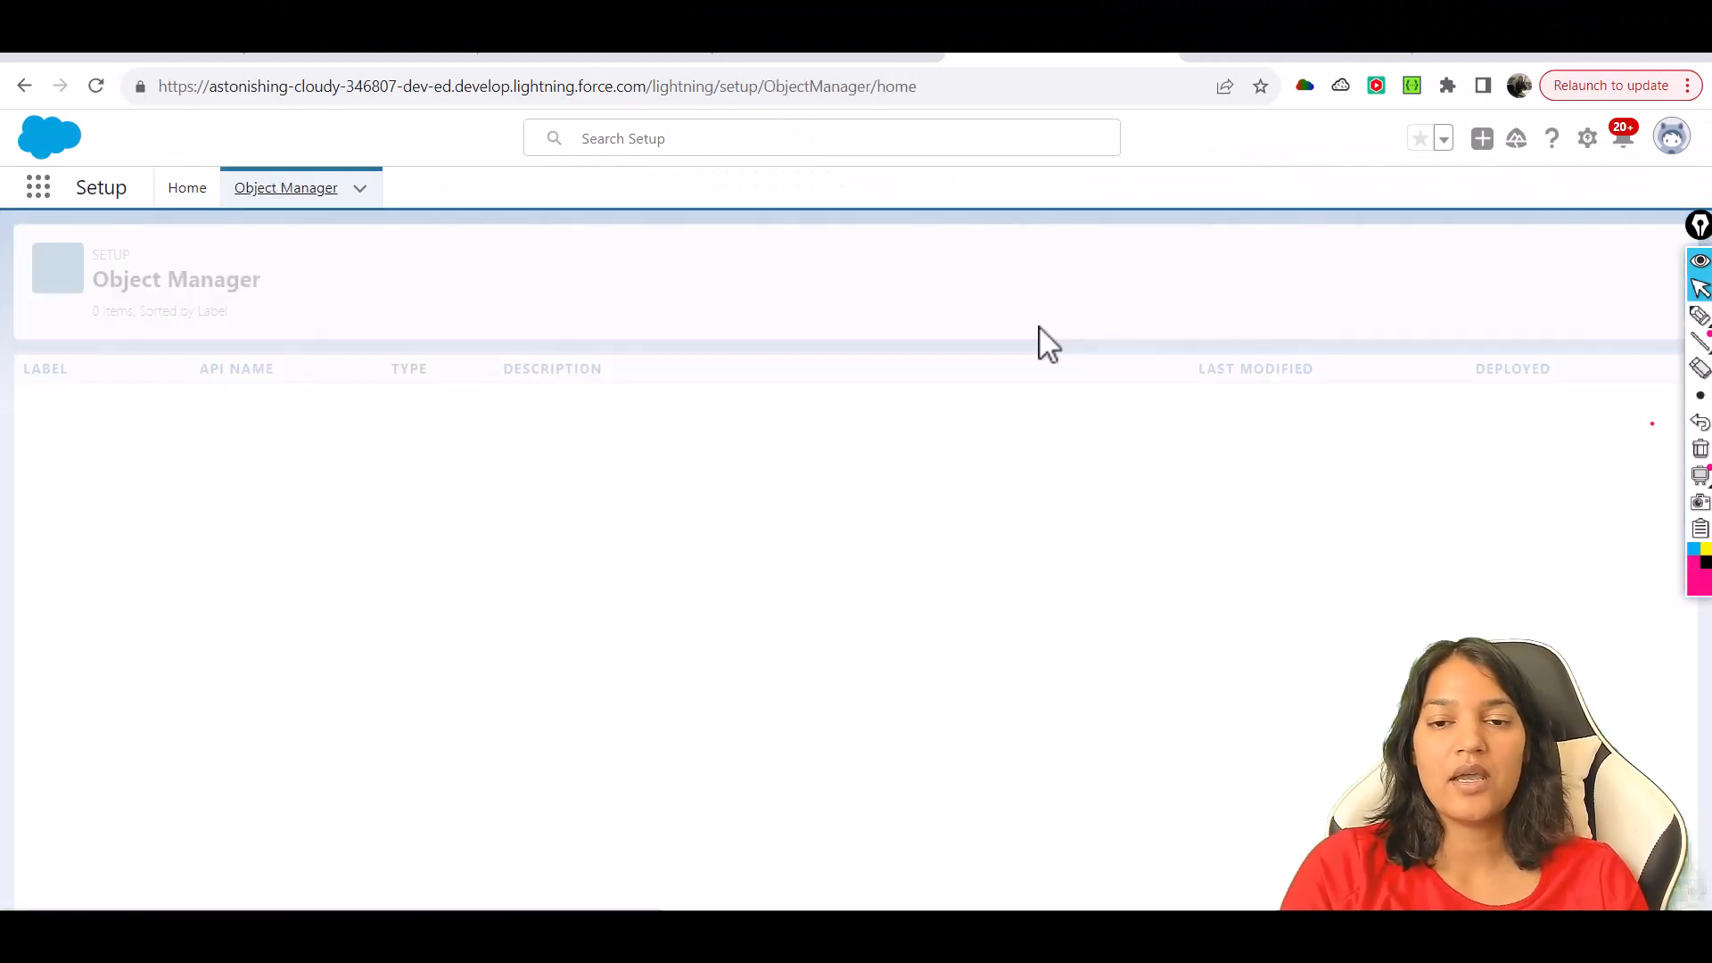
{"action": "left_click", "coordinate": [1627, 260]}
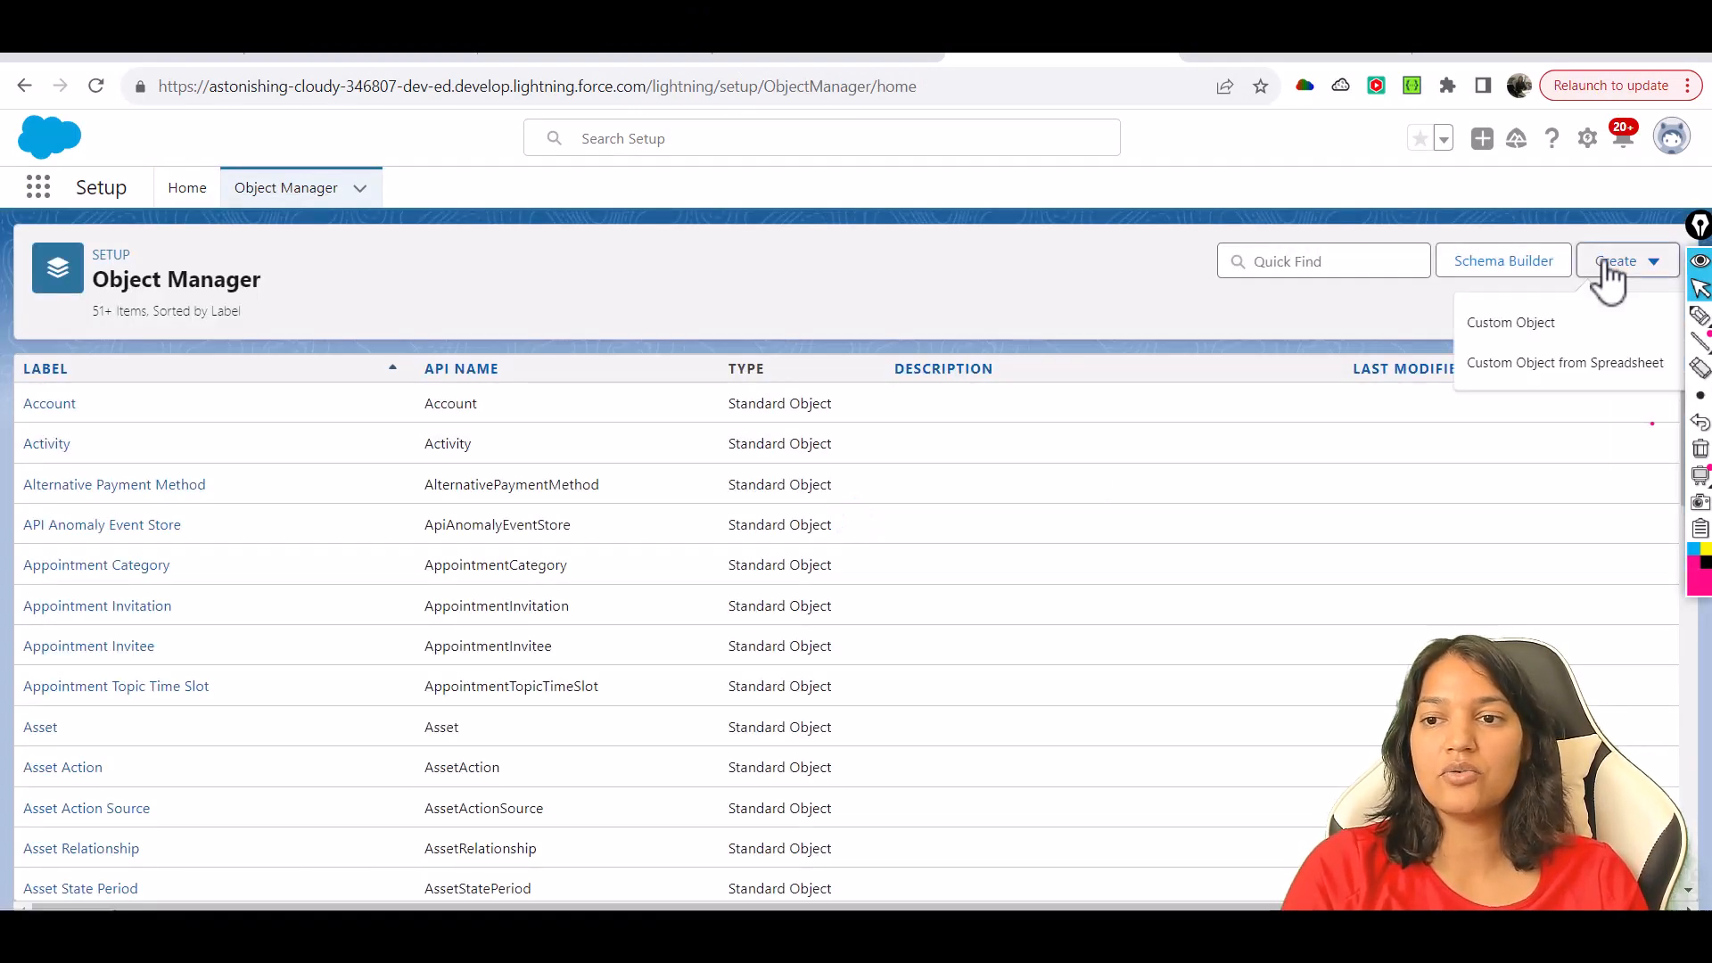
{"action": "left_click", "coordinate": [1510, 323]}
{"action": "type", "text": "Medical Appointments"}
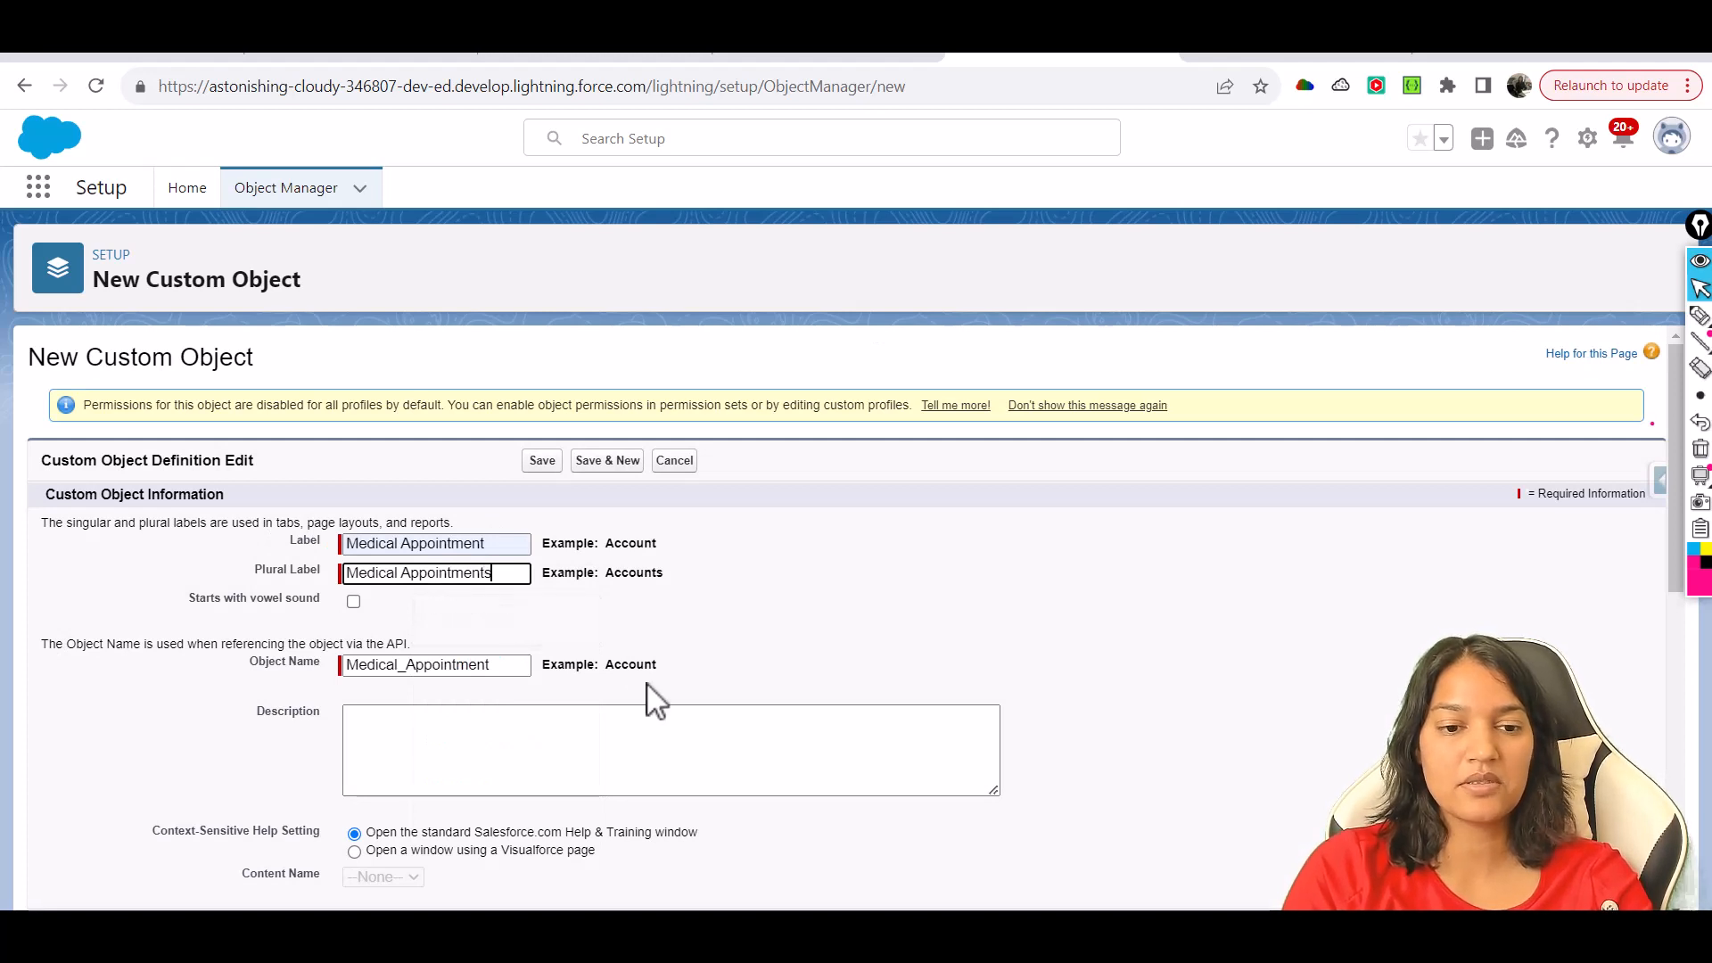
Name the record Appointment Id and make it an Auto Number.
{"action": "scroll", "scroll_direction": "down", "scroll_amount": 3}
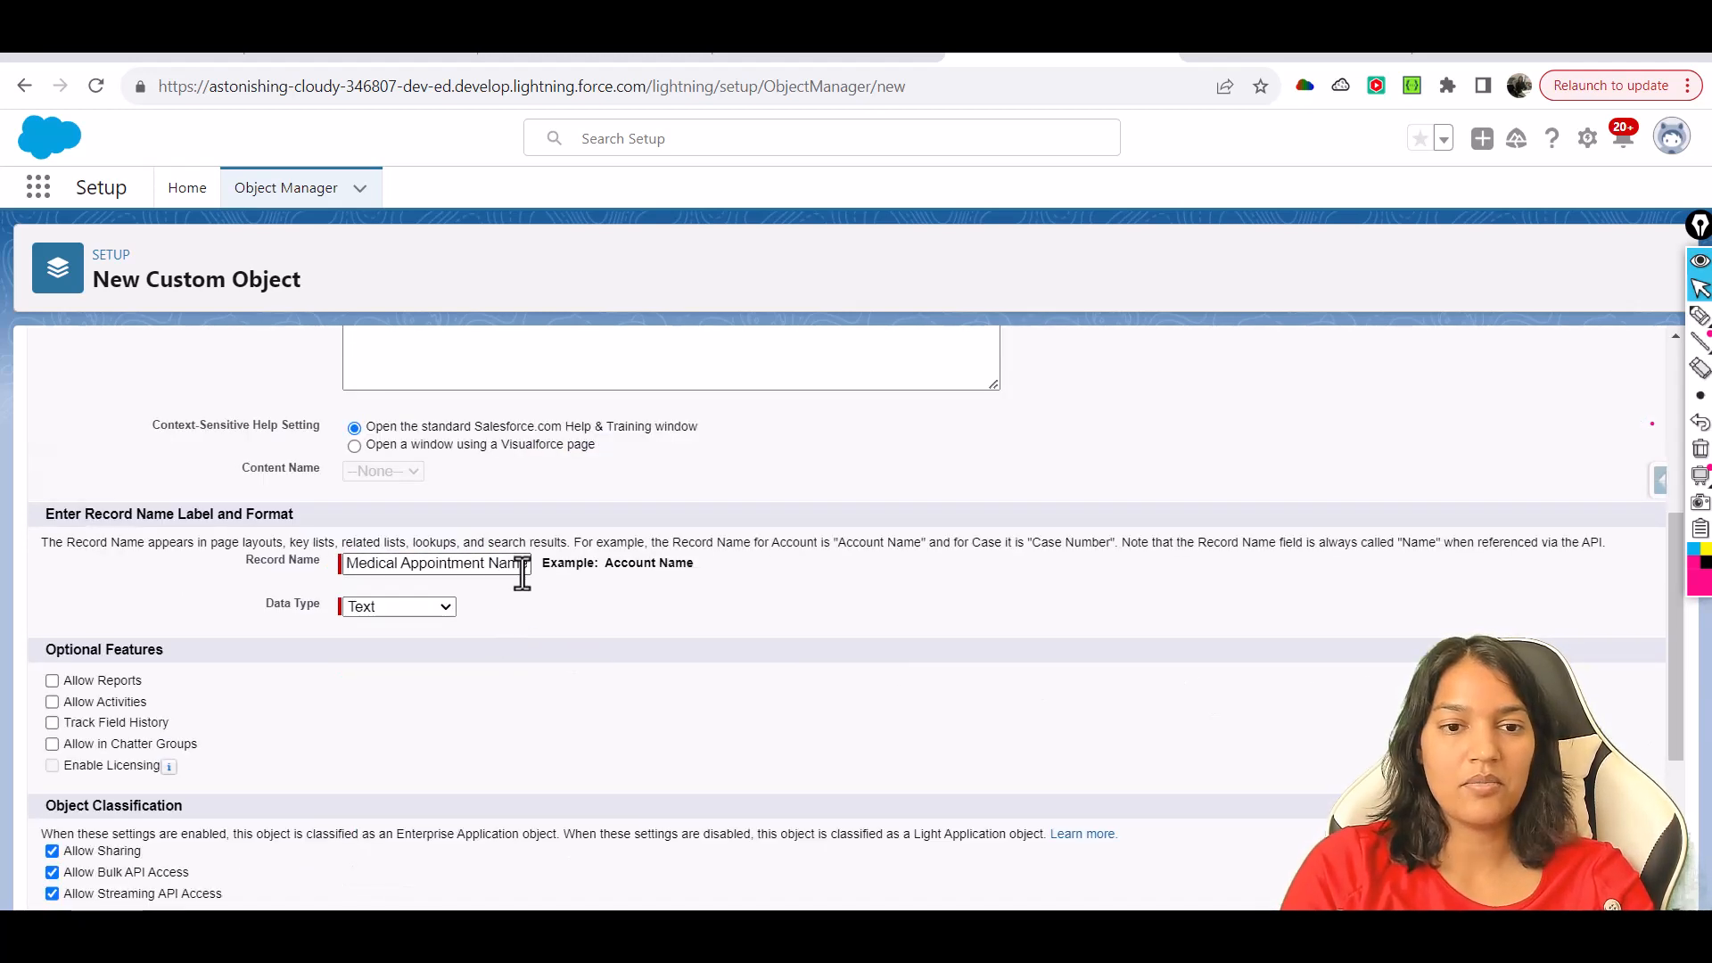
{"action": "double_click", "coordinate": [509, 562]}
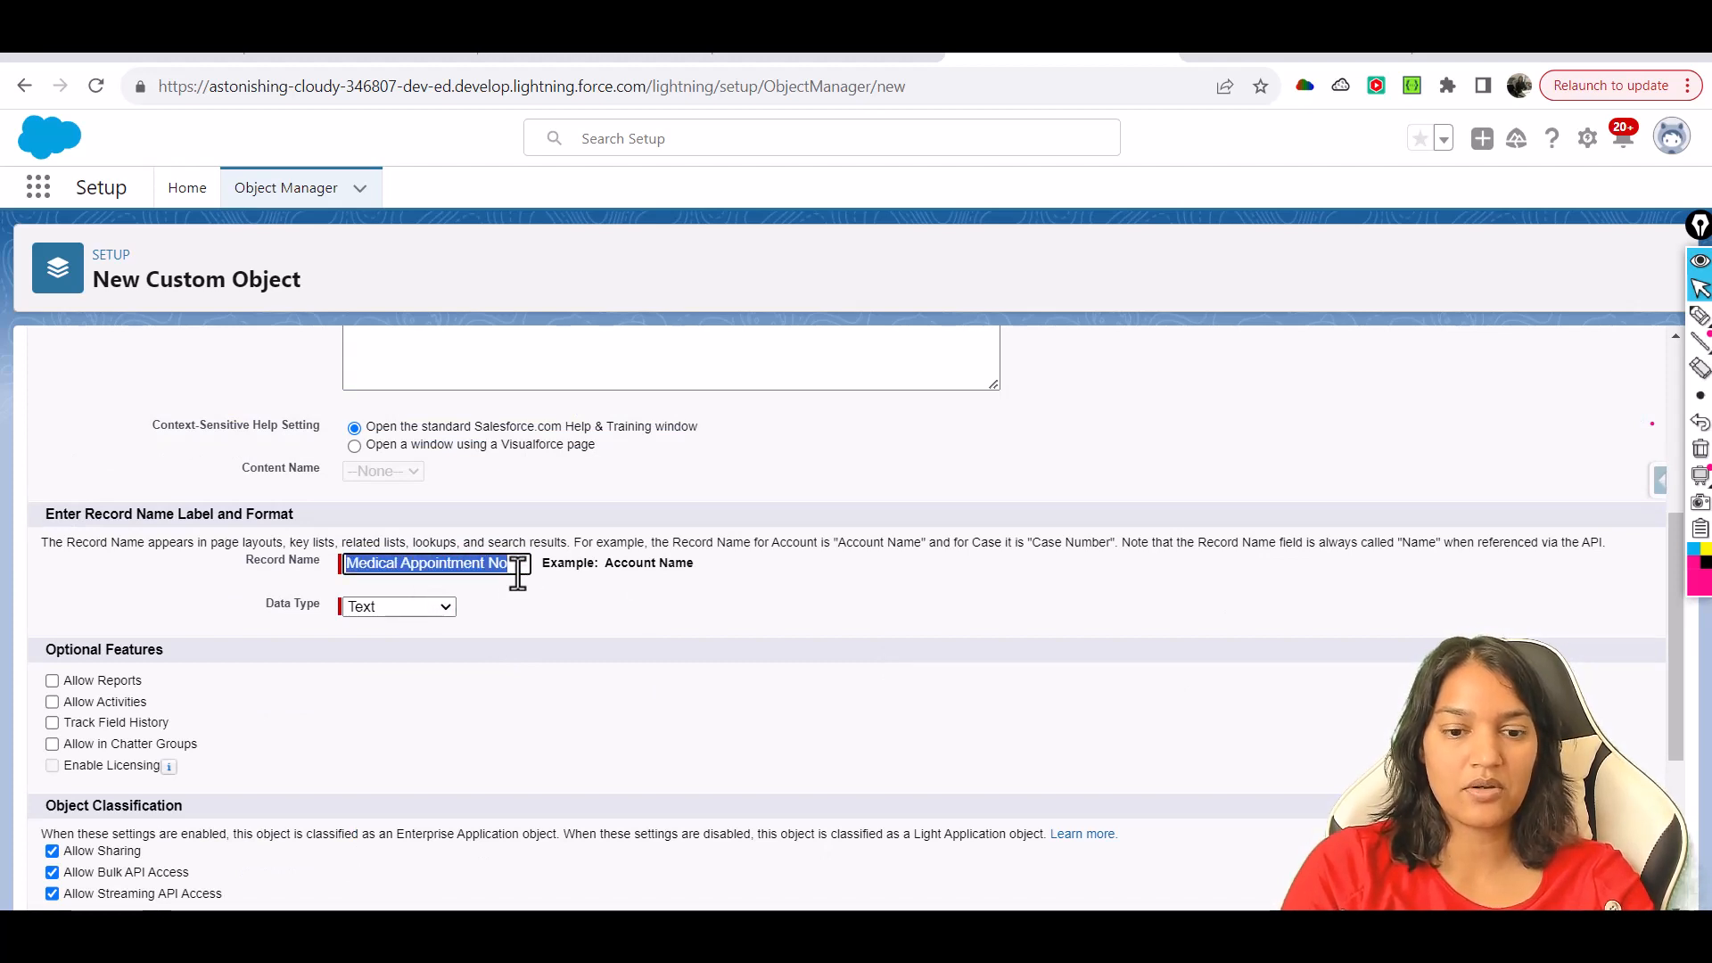
{"action": "type", "text": "Appointeme"}
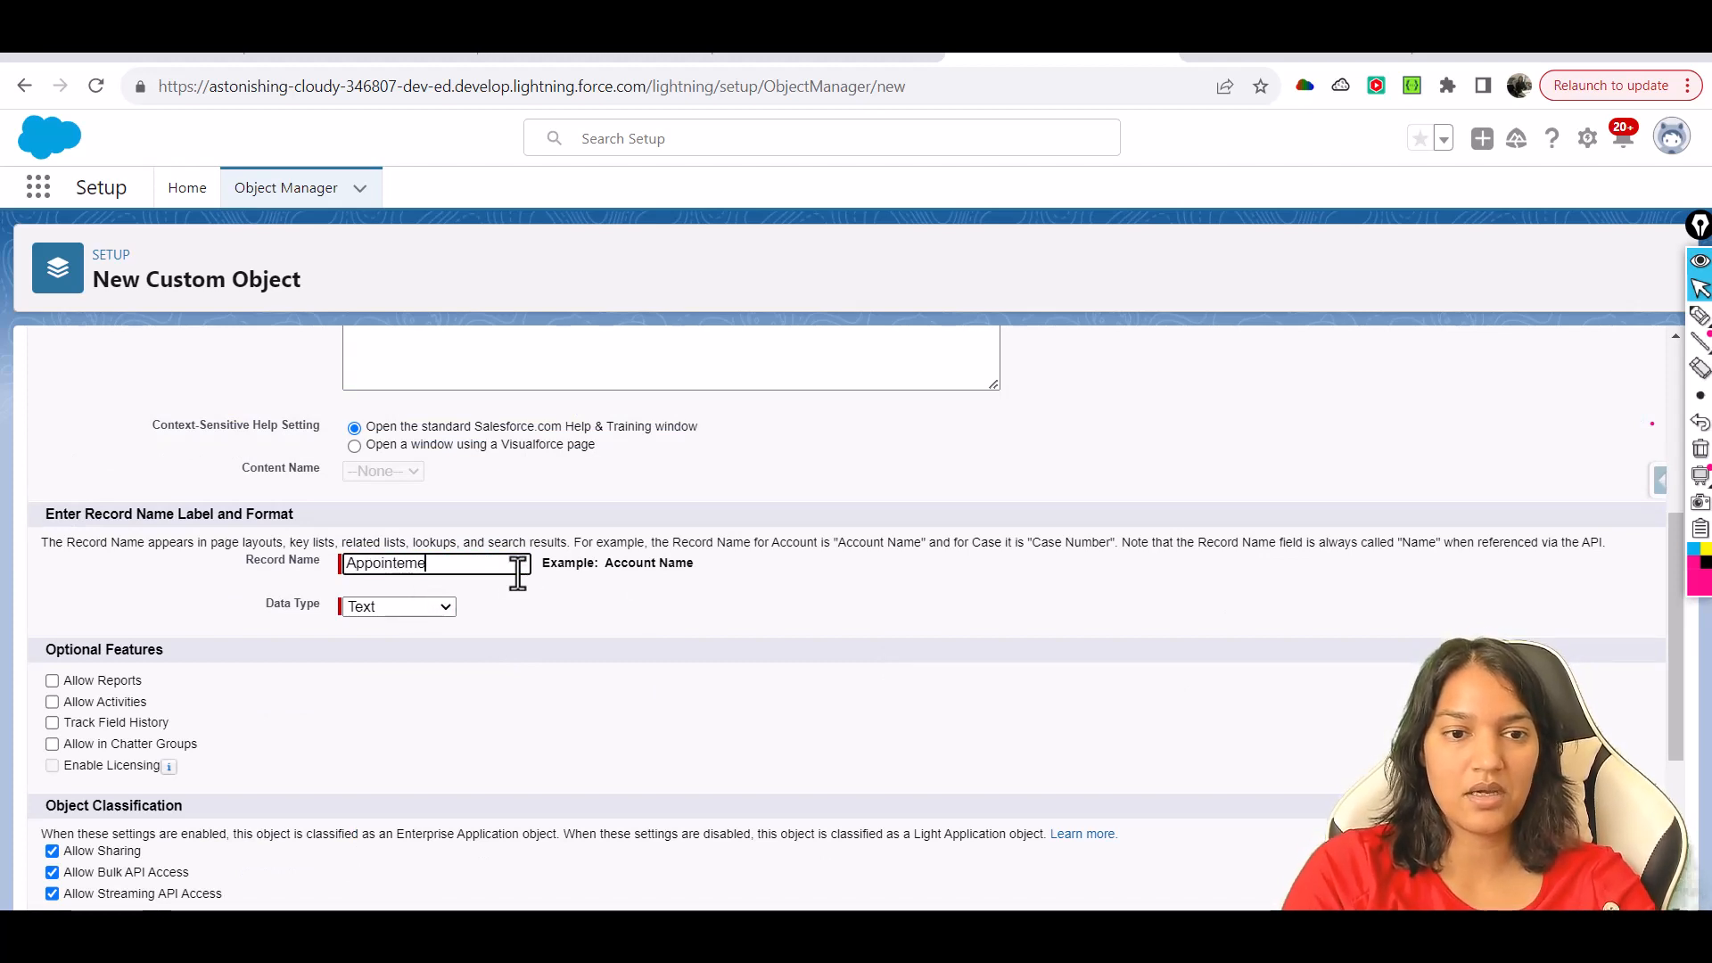
{"action": "left_click", "coordinate": [396, 607]}
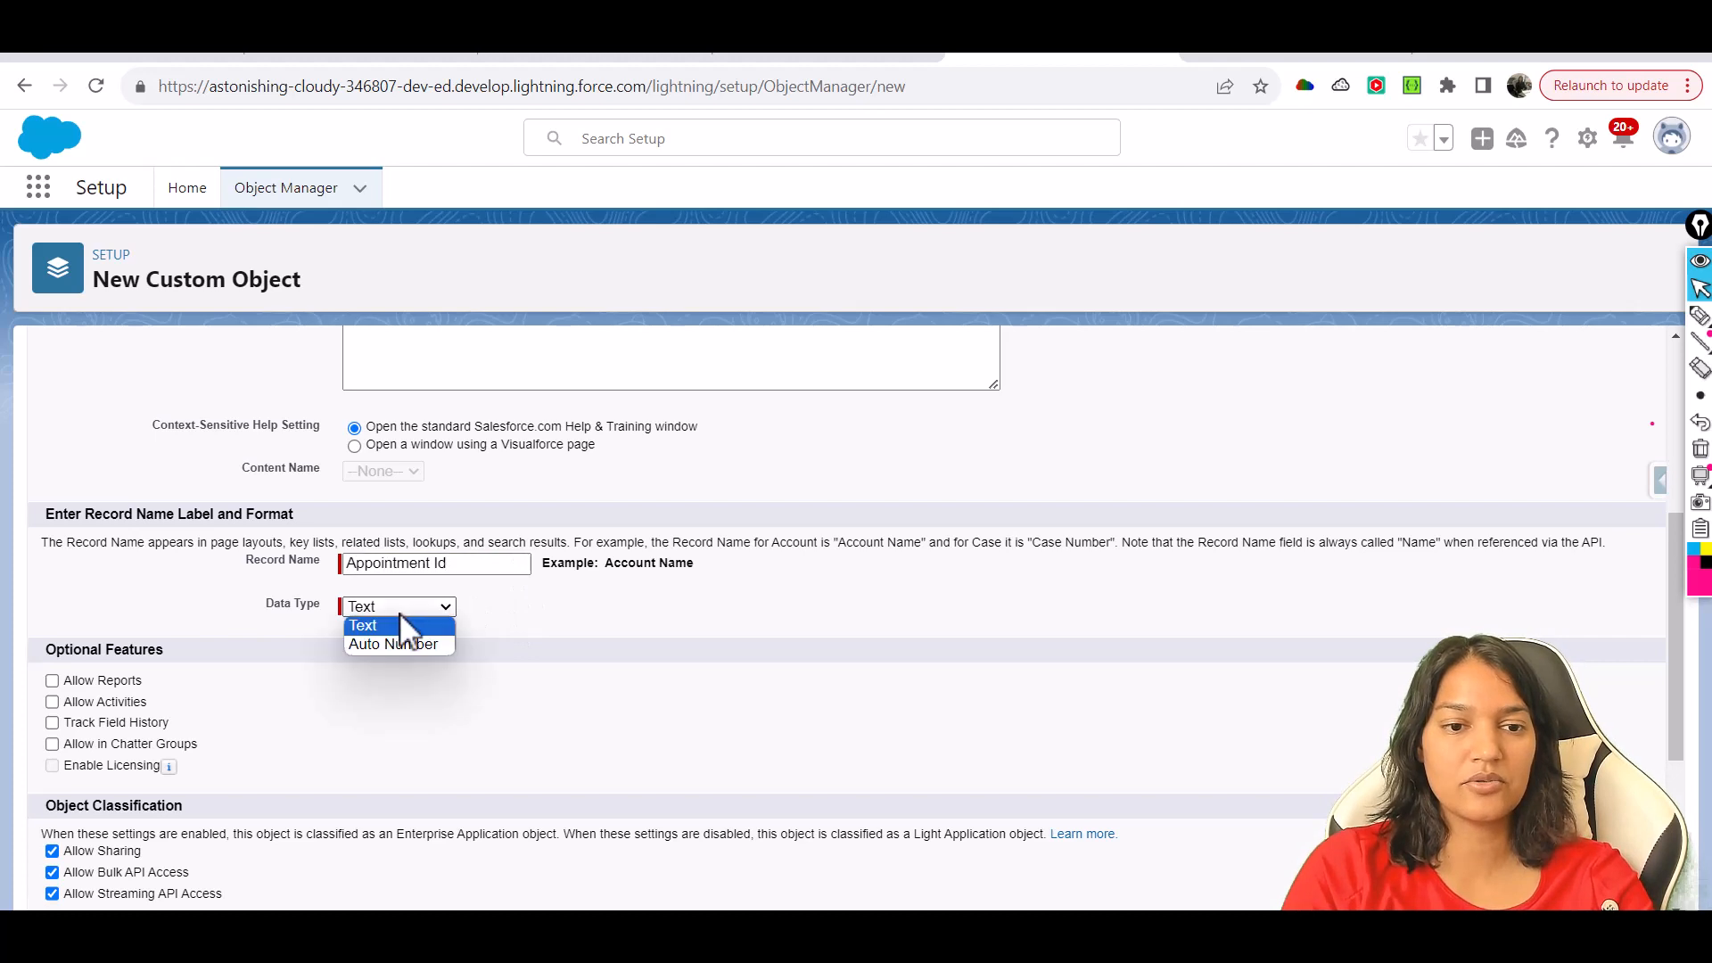
{"action": "left_click", "coordinate": [396, 644]}
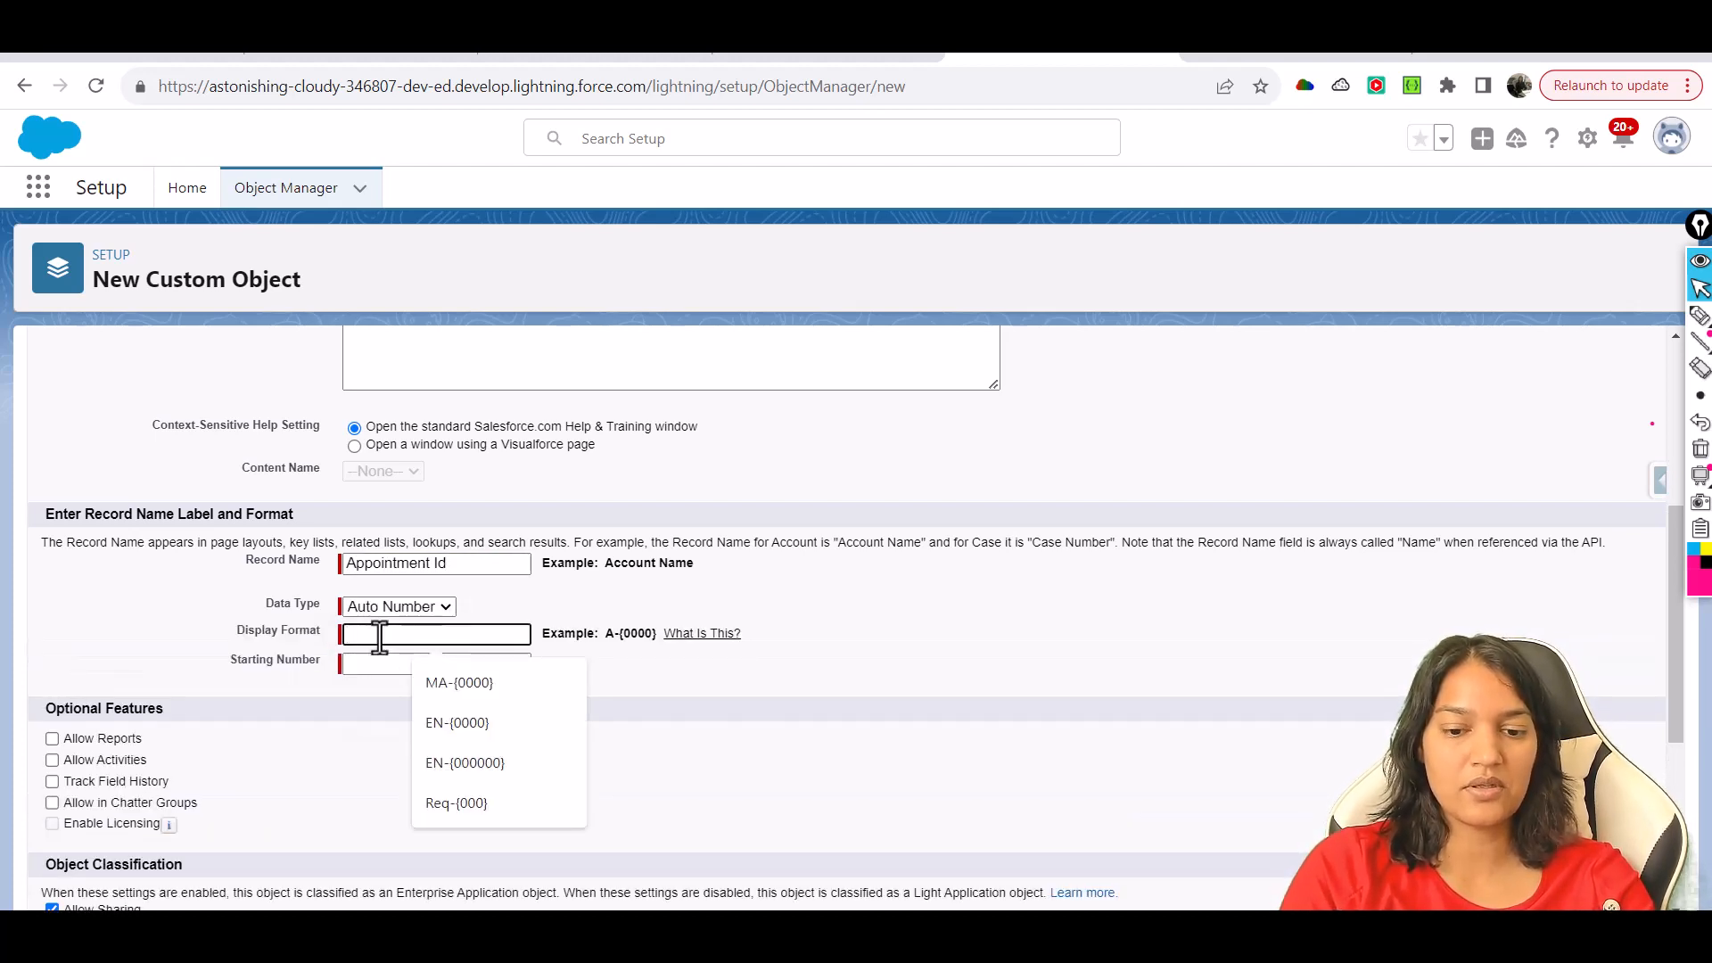
Give the auto number display format {0000} with starting number 1.
{"action": "type", "text": "A"}
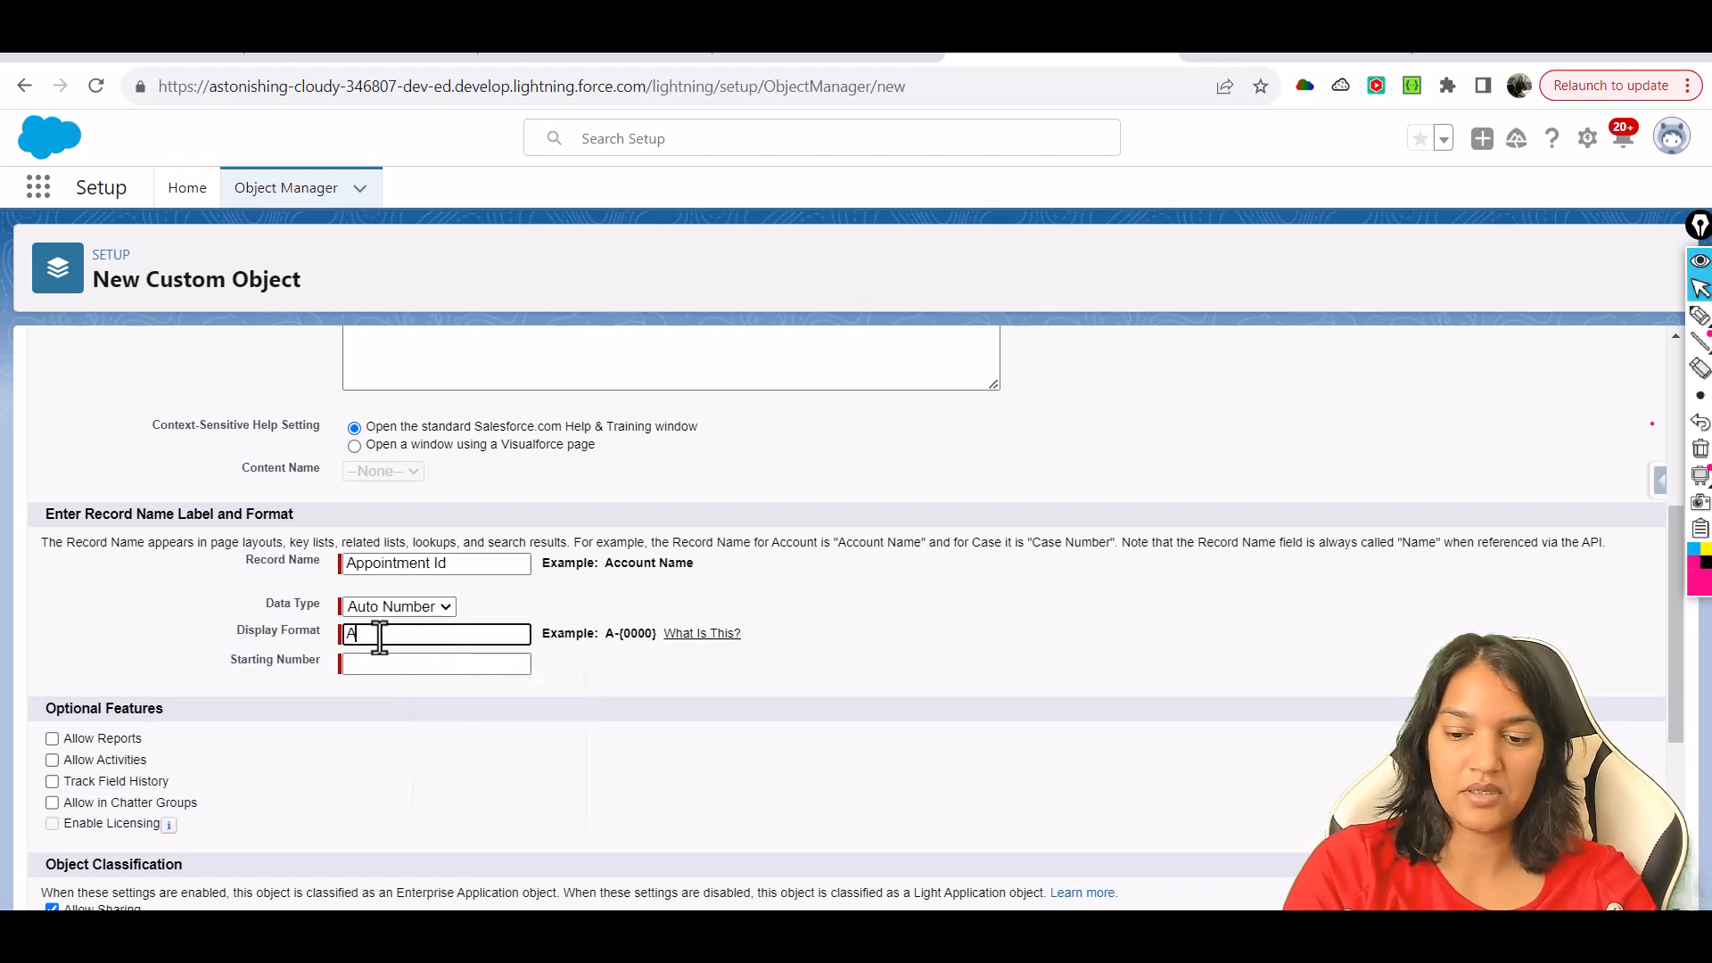
{"action": "type", "text": "1"}
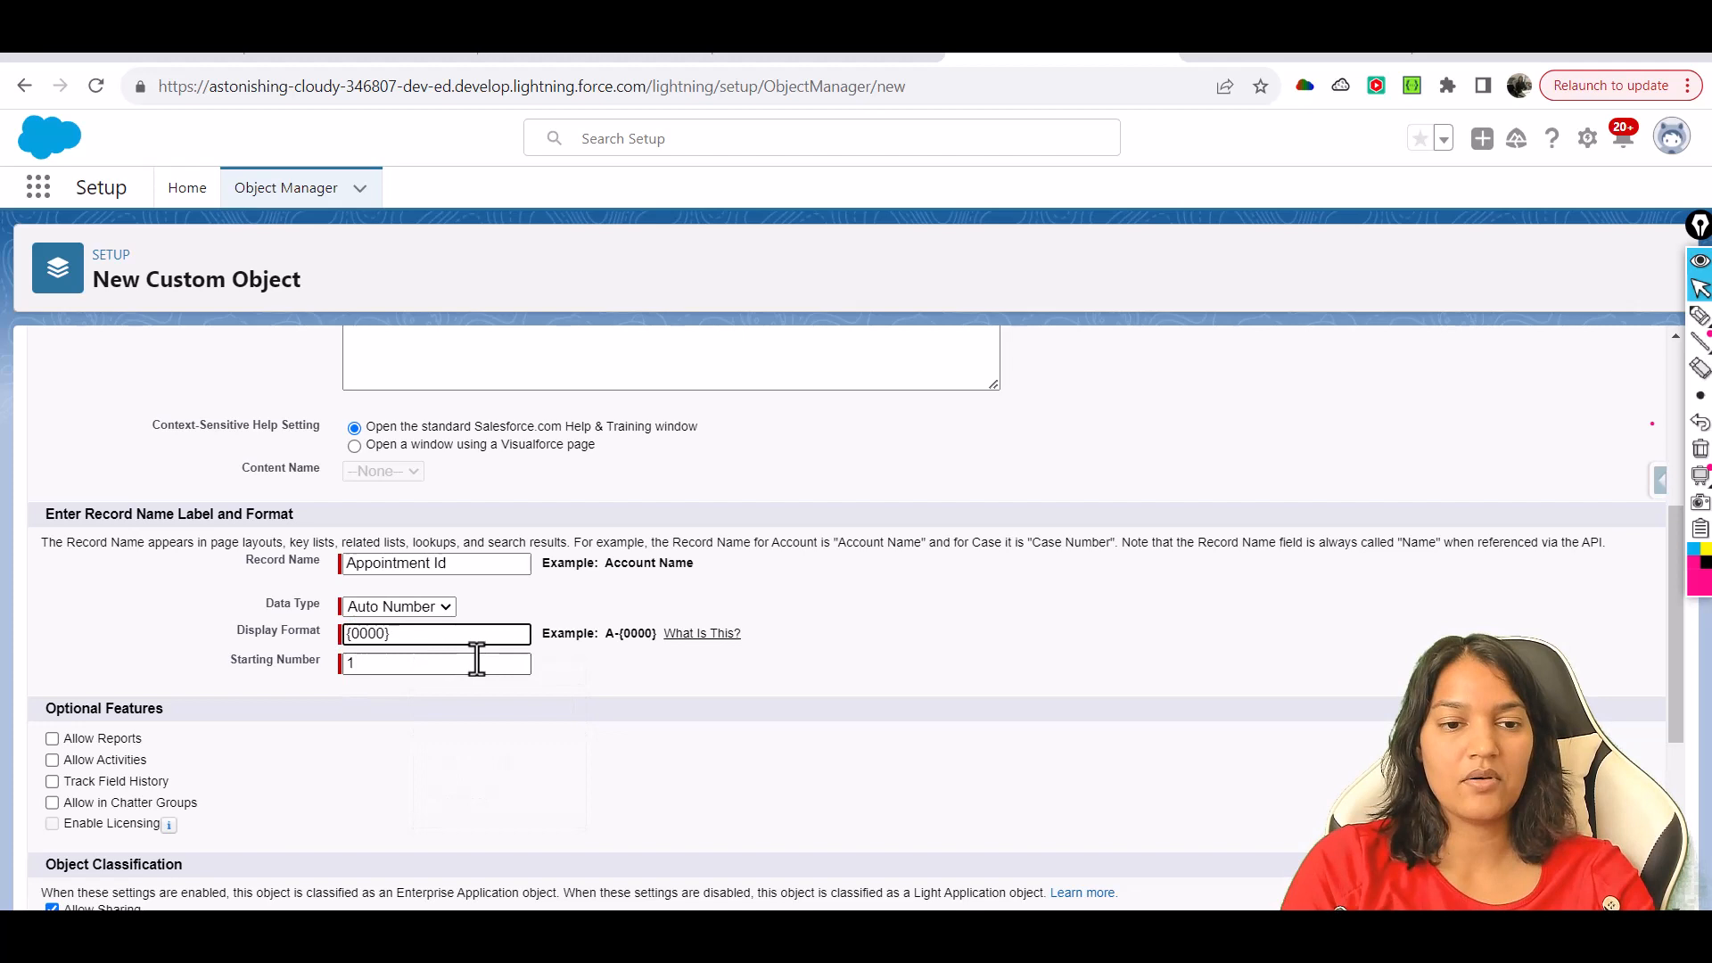
{"action": "triple_click", "coordinate": [435, 663]}
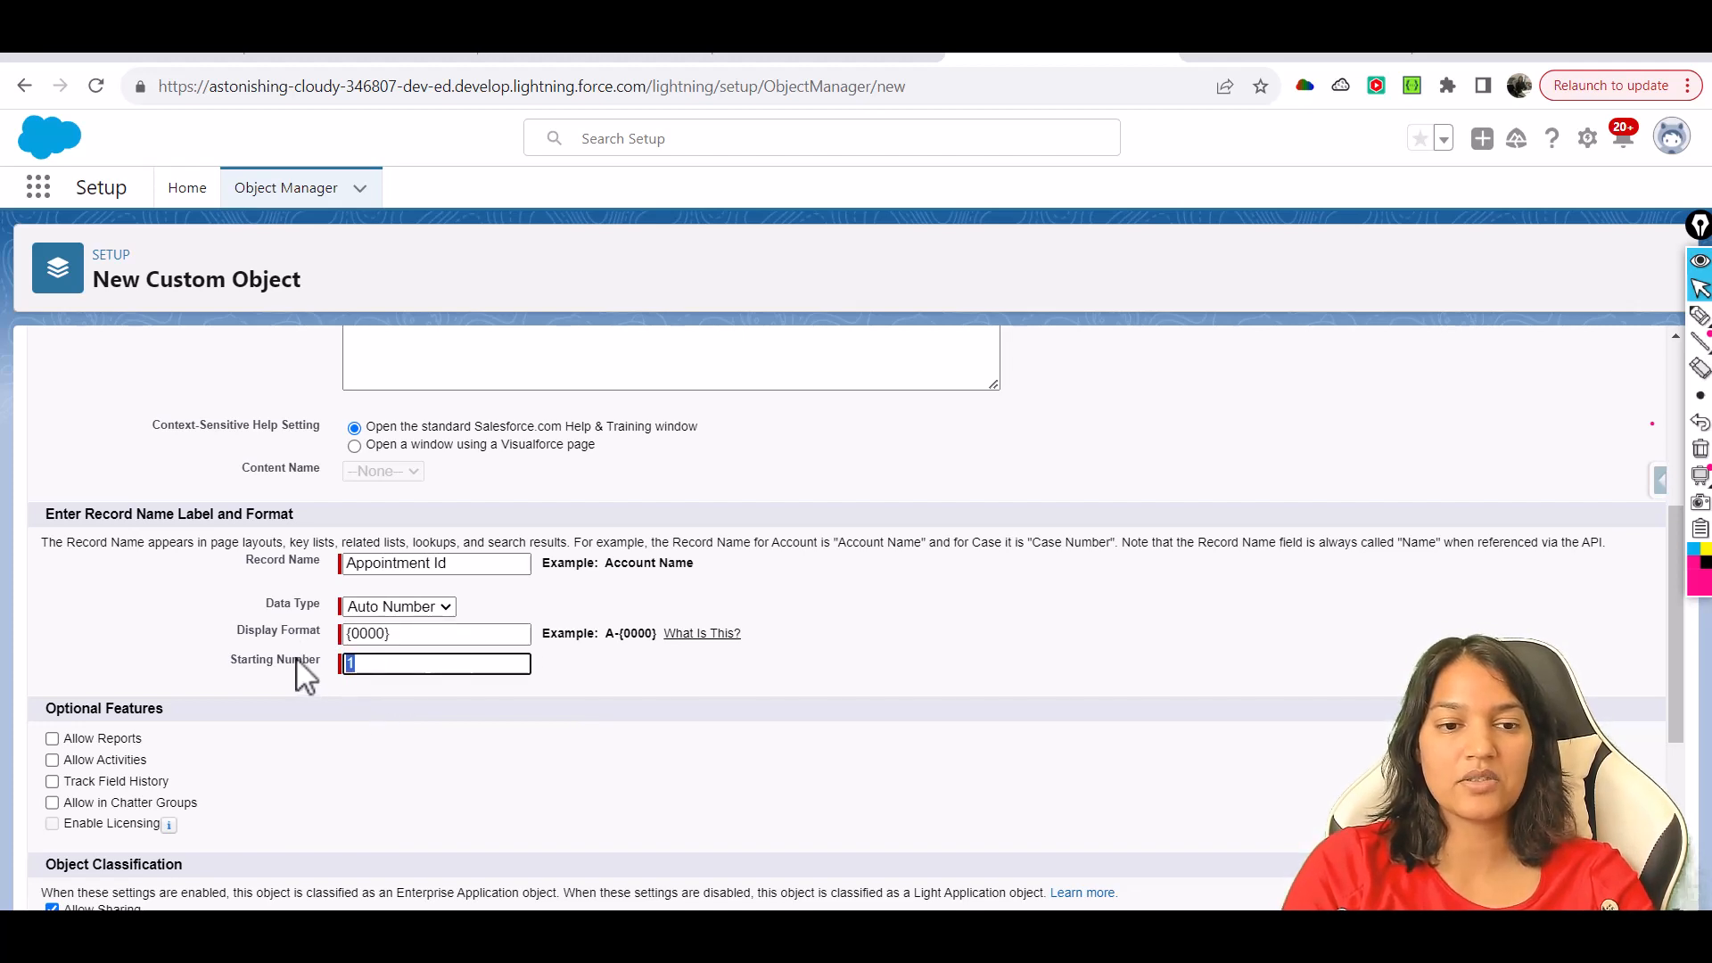
Enable field history tracking and Chatter groups, opt into the tab wizard, and save the object.
{"action": "left_click", "coordinate": [52, 781]}
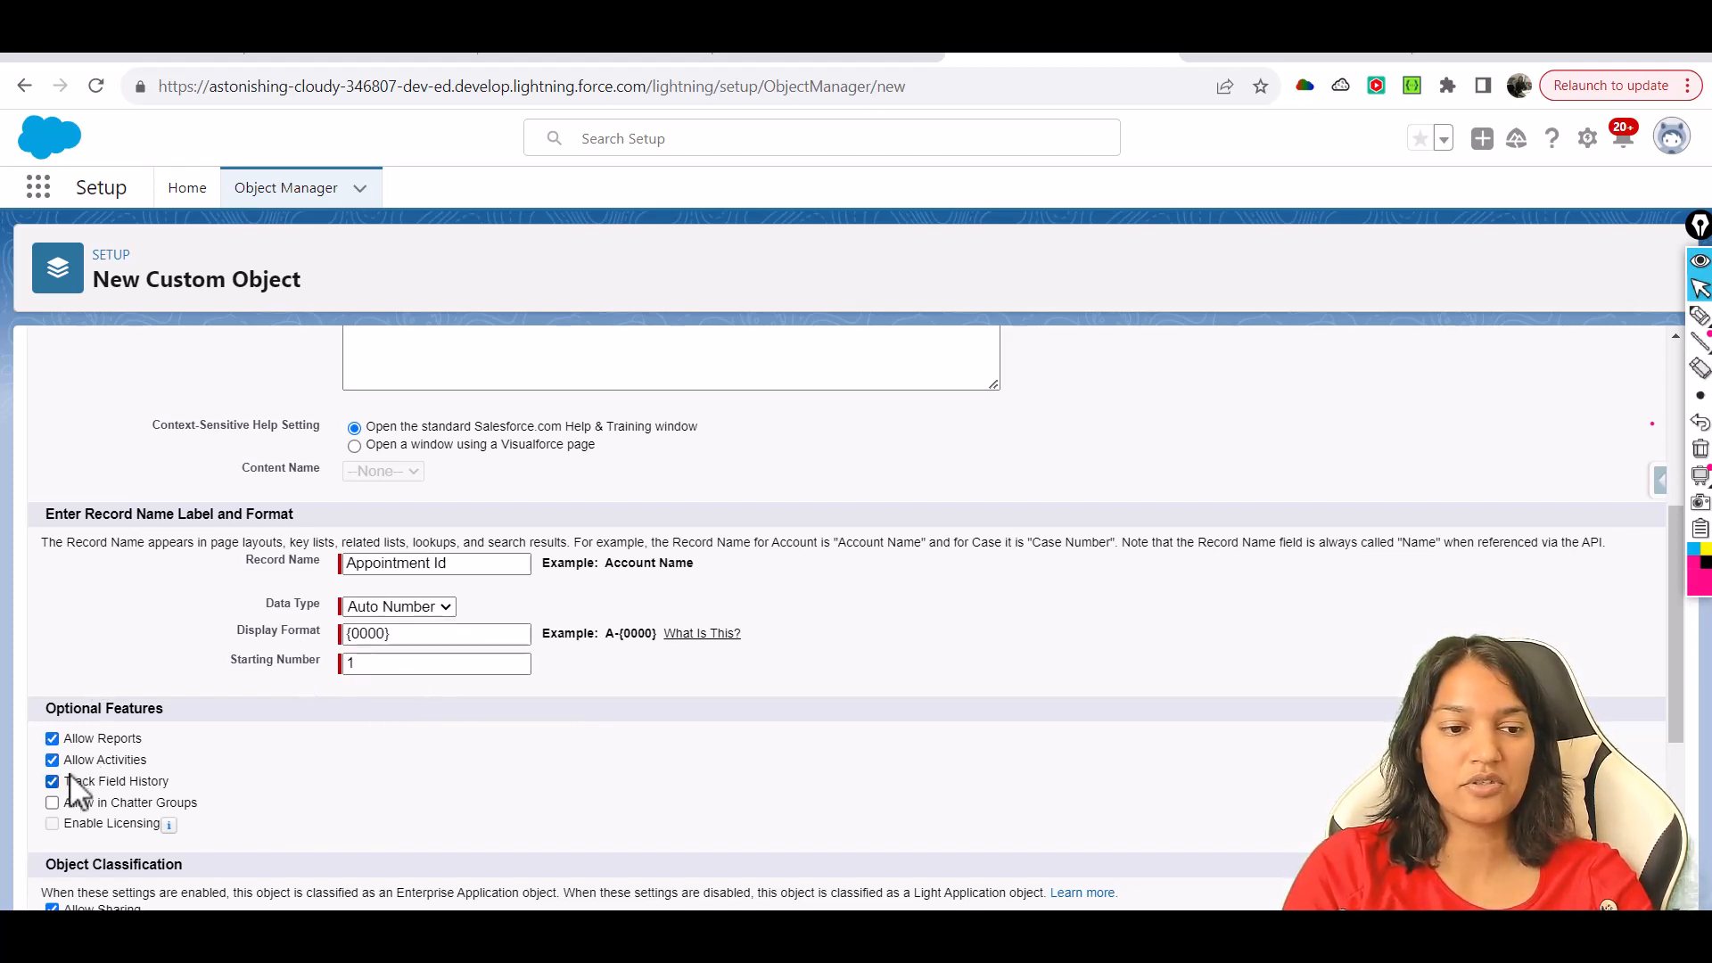
{"action": "left_click", "coordinate": [51, 802]}
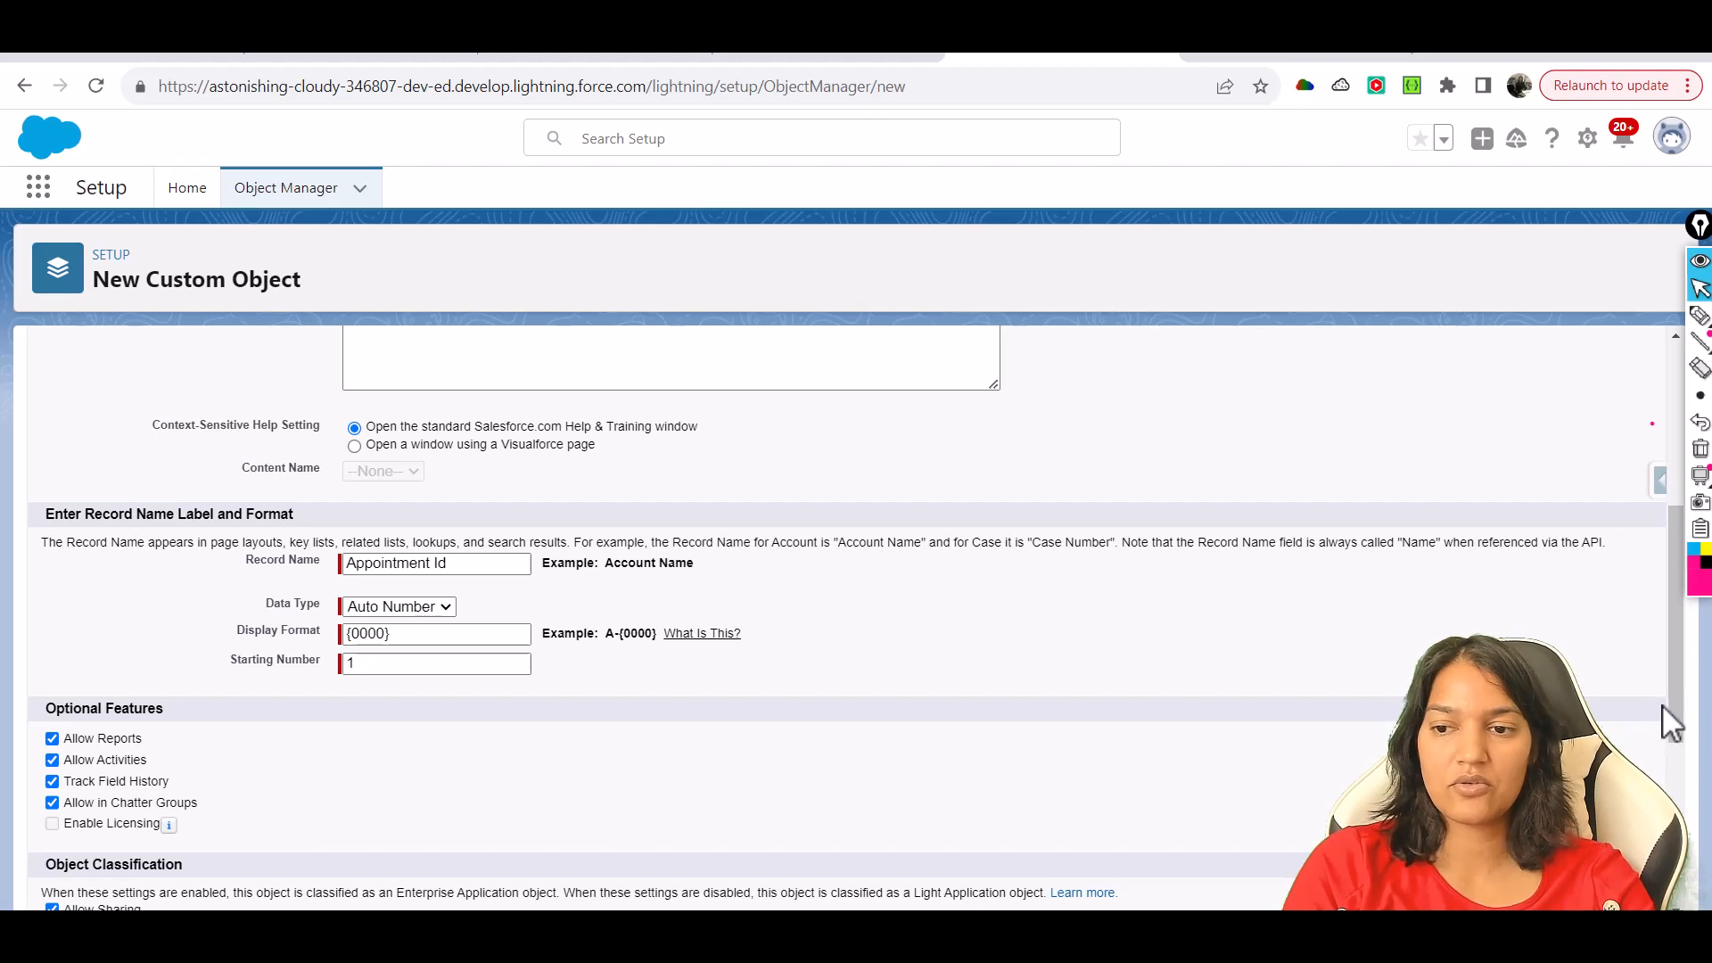
{"action": "scroll", "scroll_direction": "down", "scroll_amount": 3}
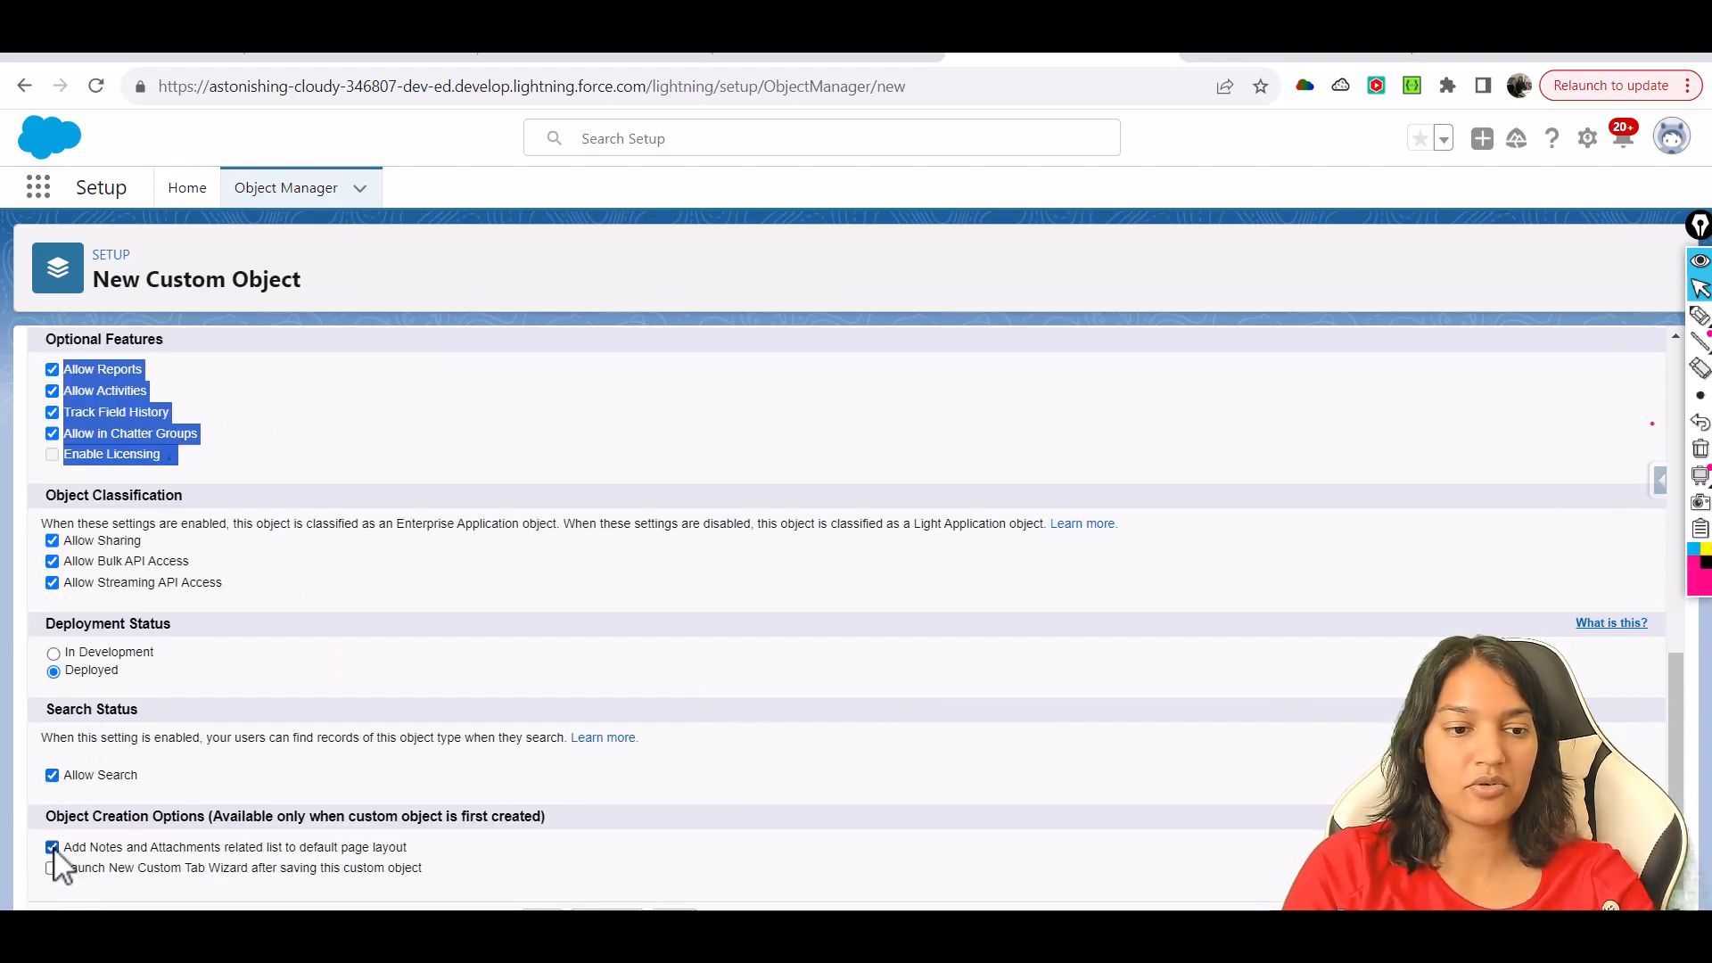
{"action": "left_click", "coordinate": [52, 866]}
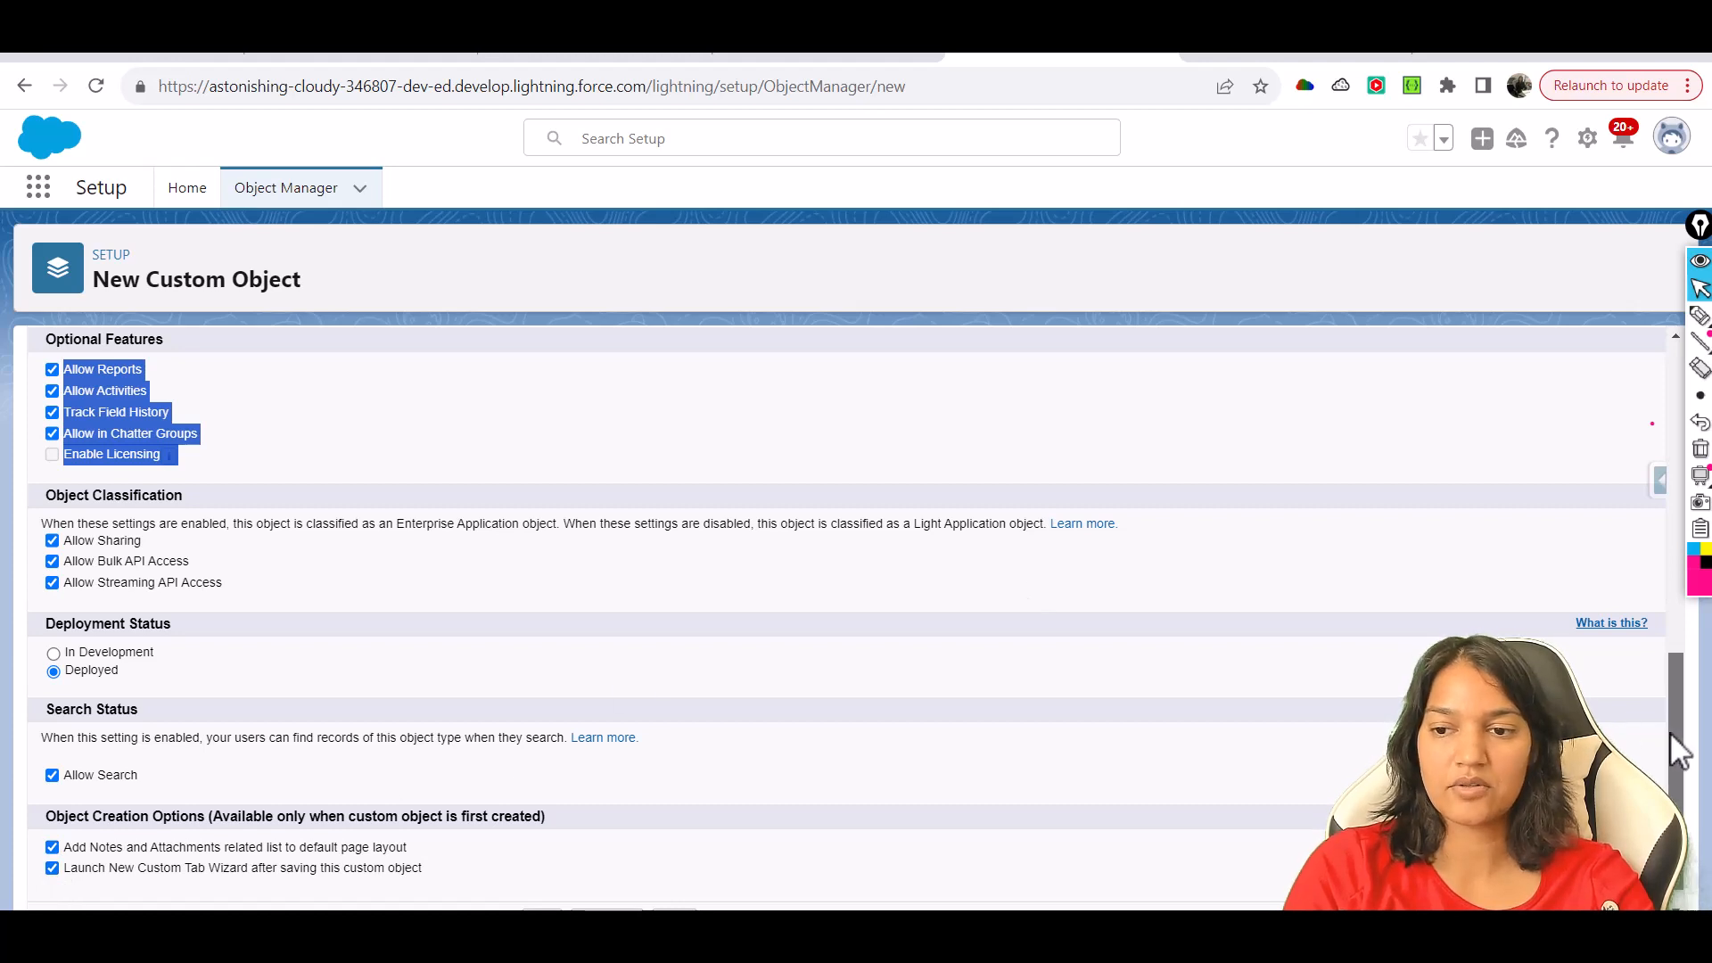
{"action": "left_click", "coordinate": [548, 890]}
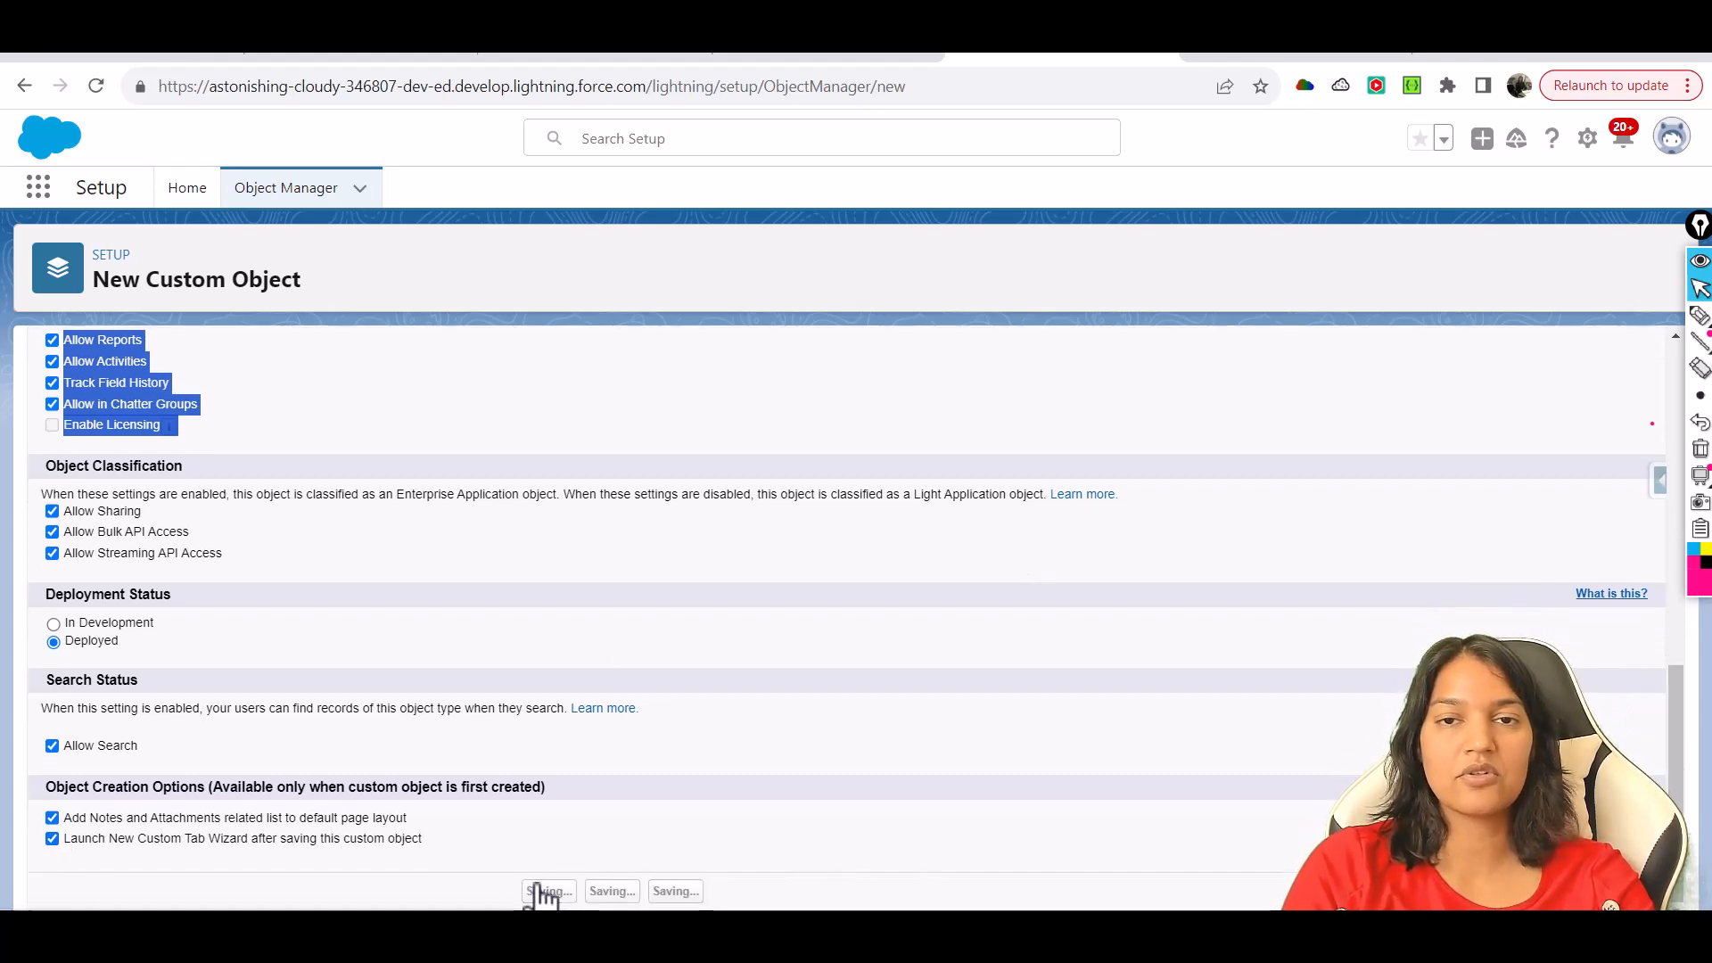
{"action": "left_click", "coordinate": [547, 892]}
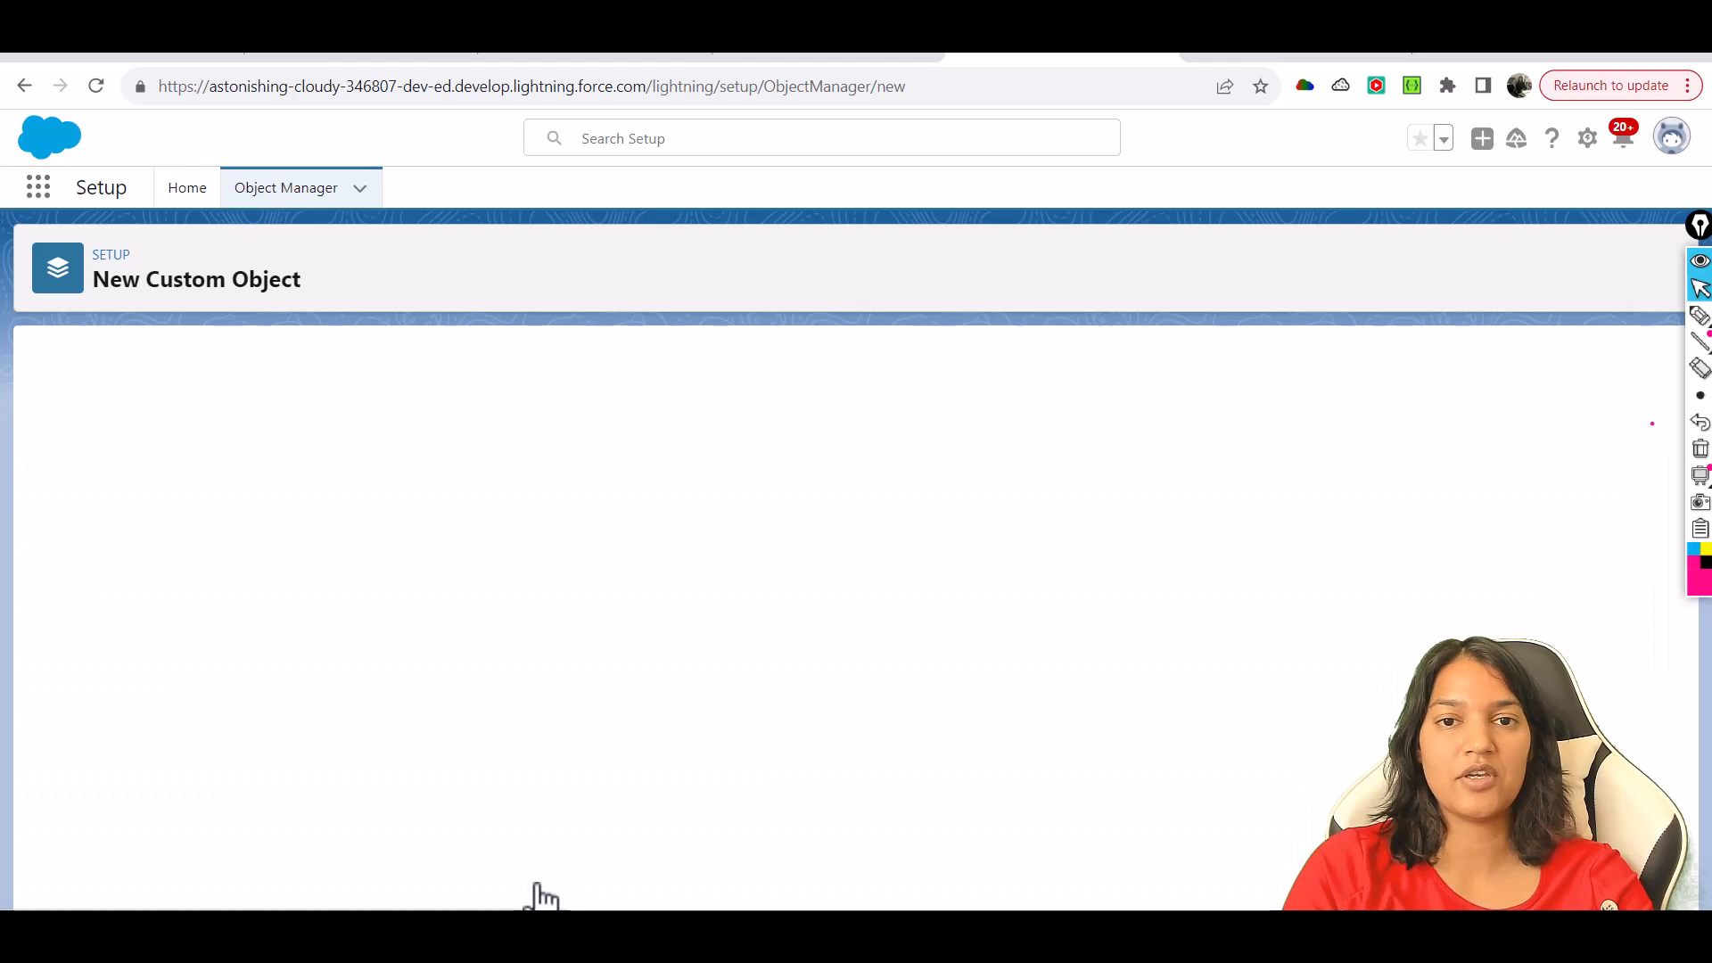
Choose the Alarm clock tab style for the Medical Appointment tab.
{"action": "left_click", "coordinate": [187, 187]}
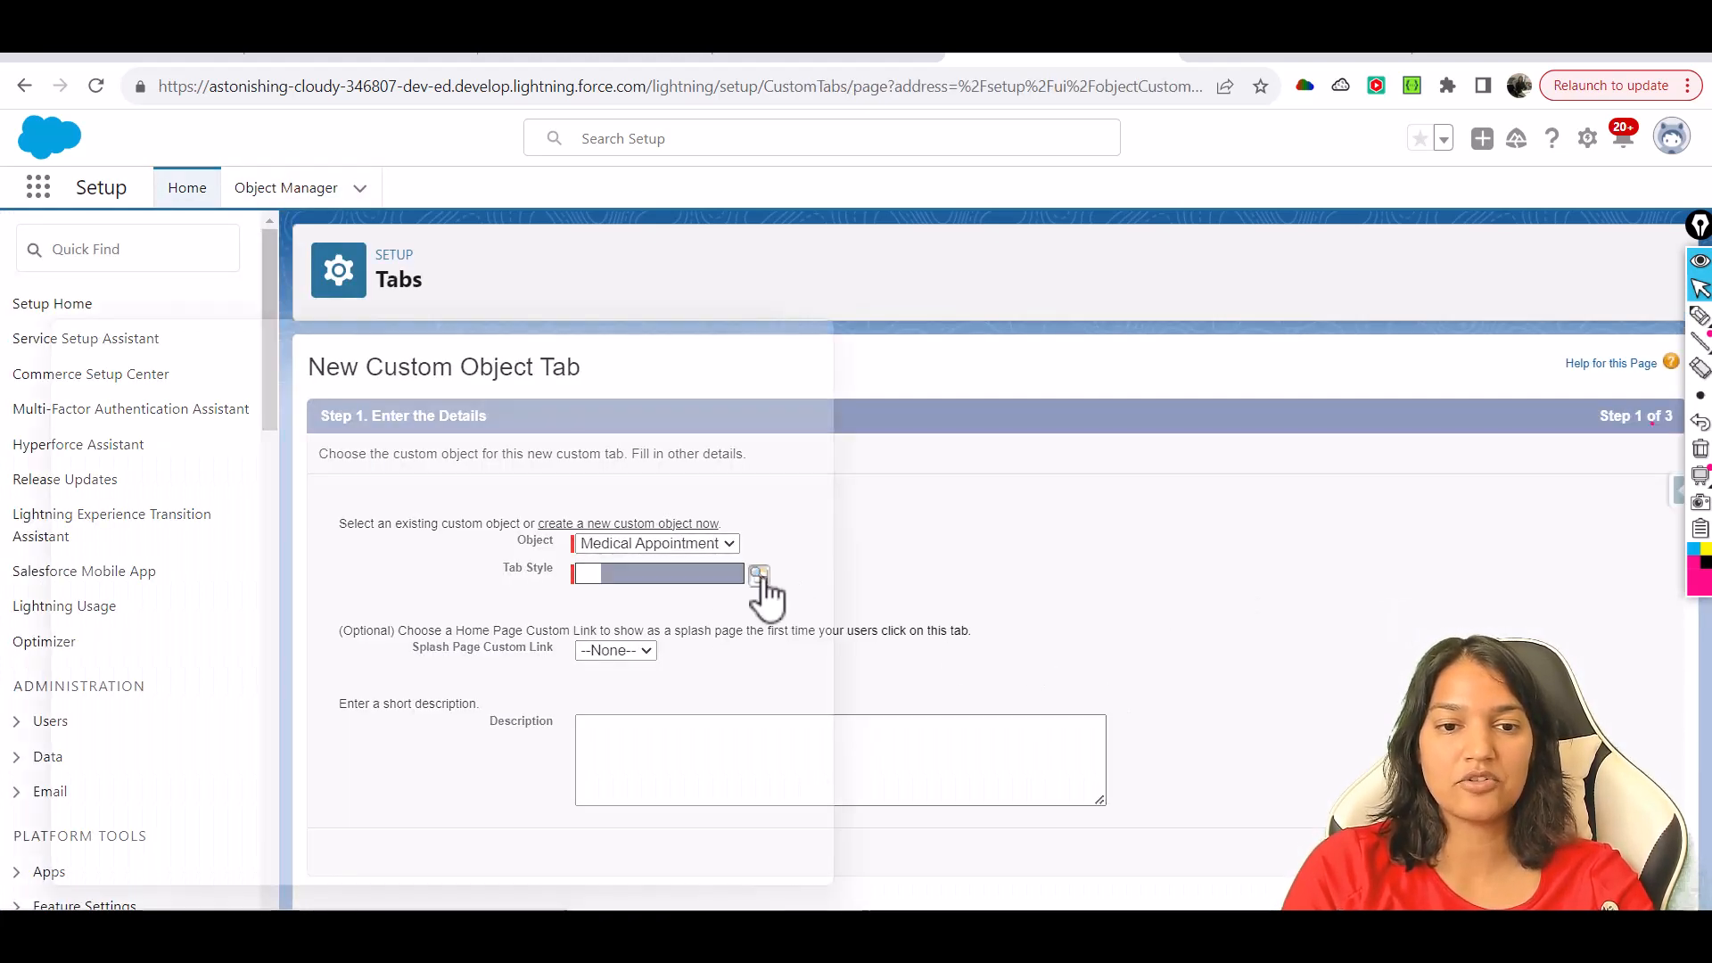
{"action": "left_click", "coordinate": [758, 572]}
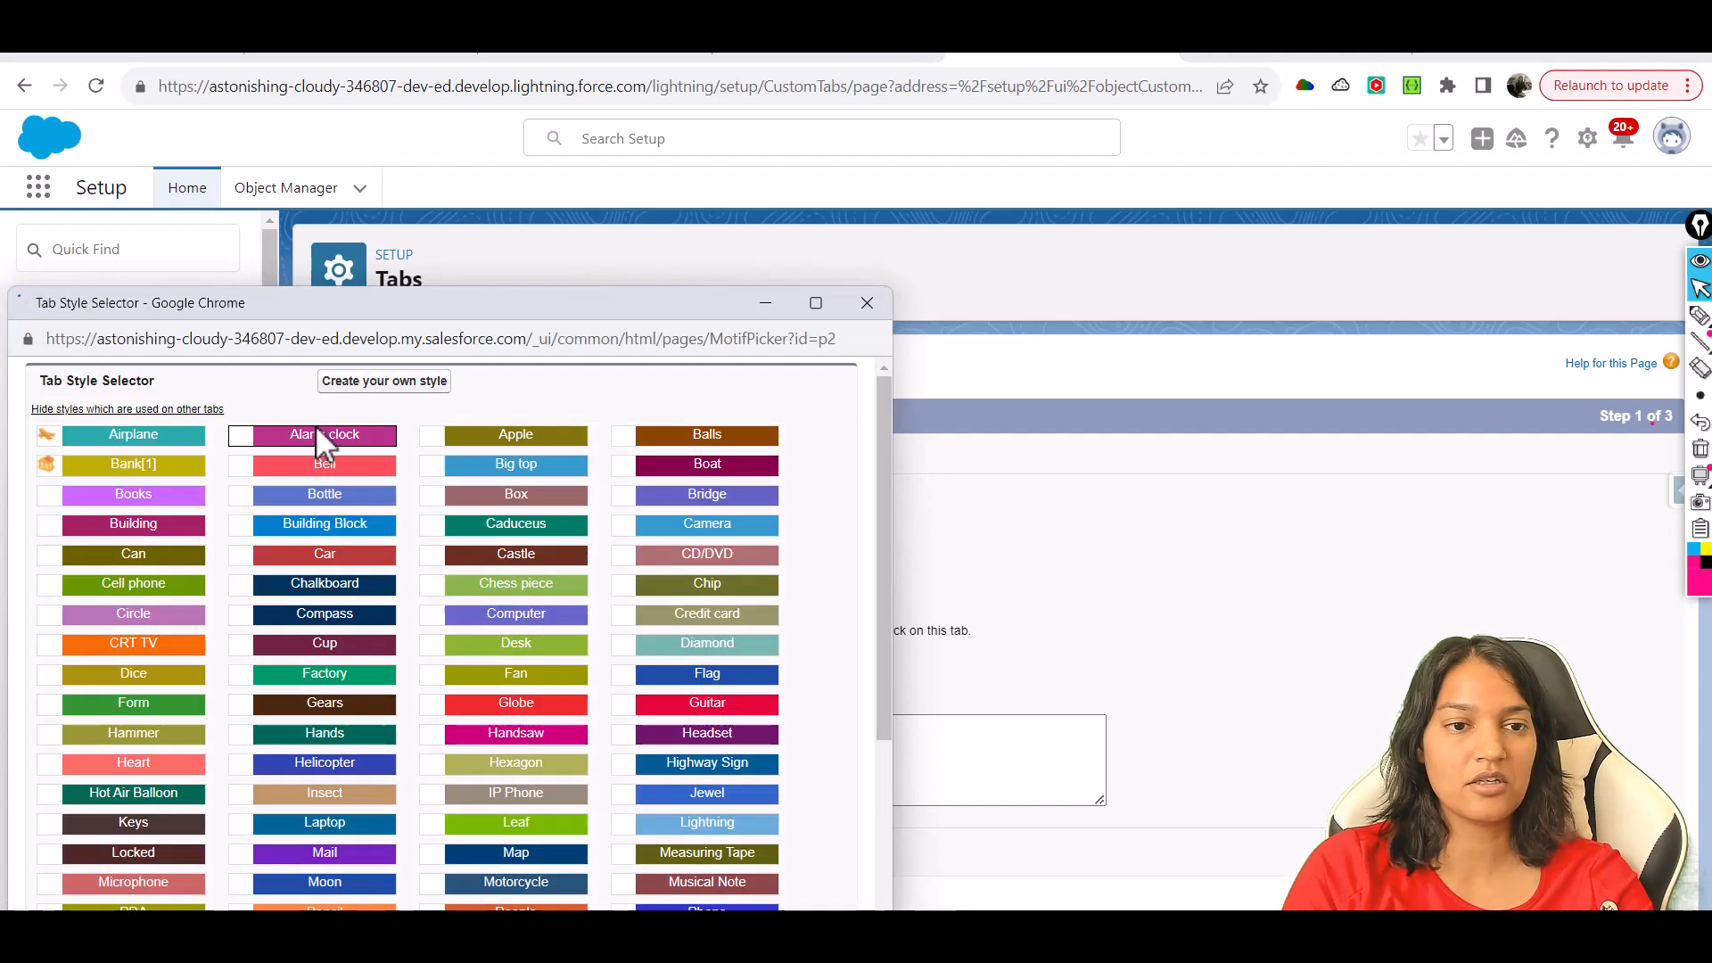
{"action": "left_click", "coordinate": [342, 435]}
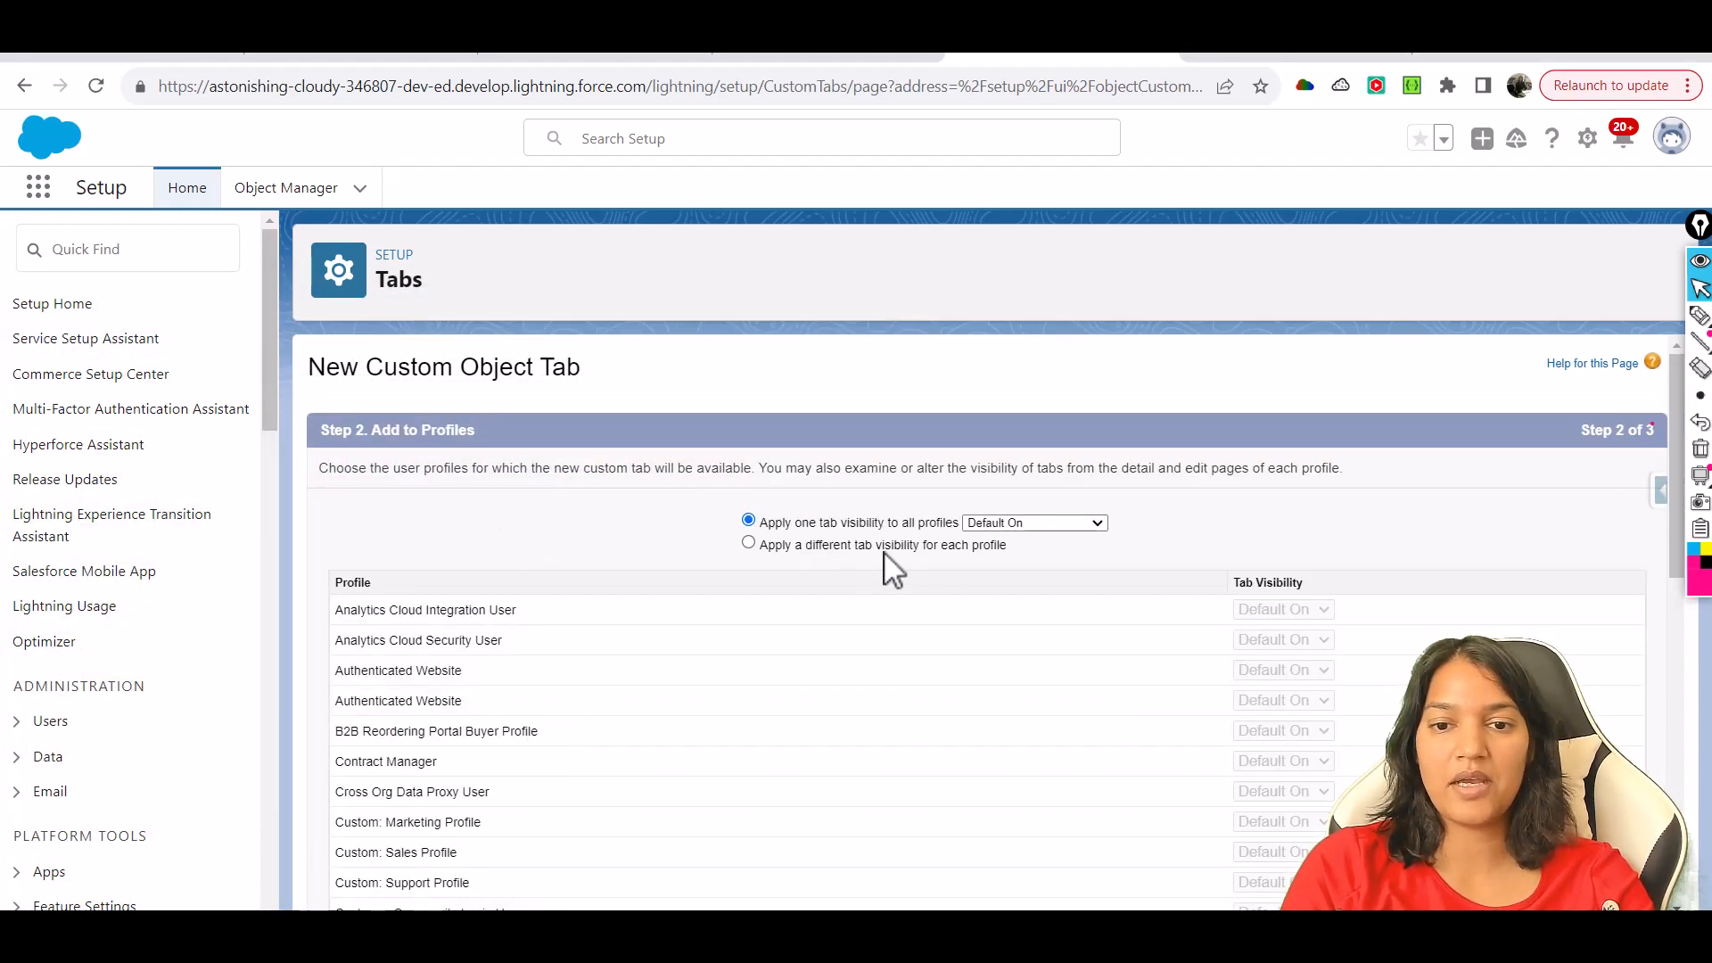
Keep Default On for all profiles and all apps included, and save the tab.
{"action": "scroll", "scroll_direction": "down", "scroll_amount": 3}
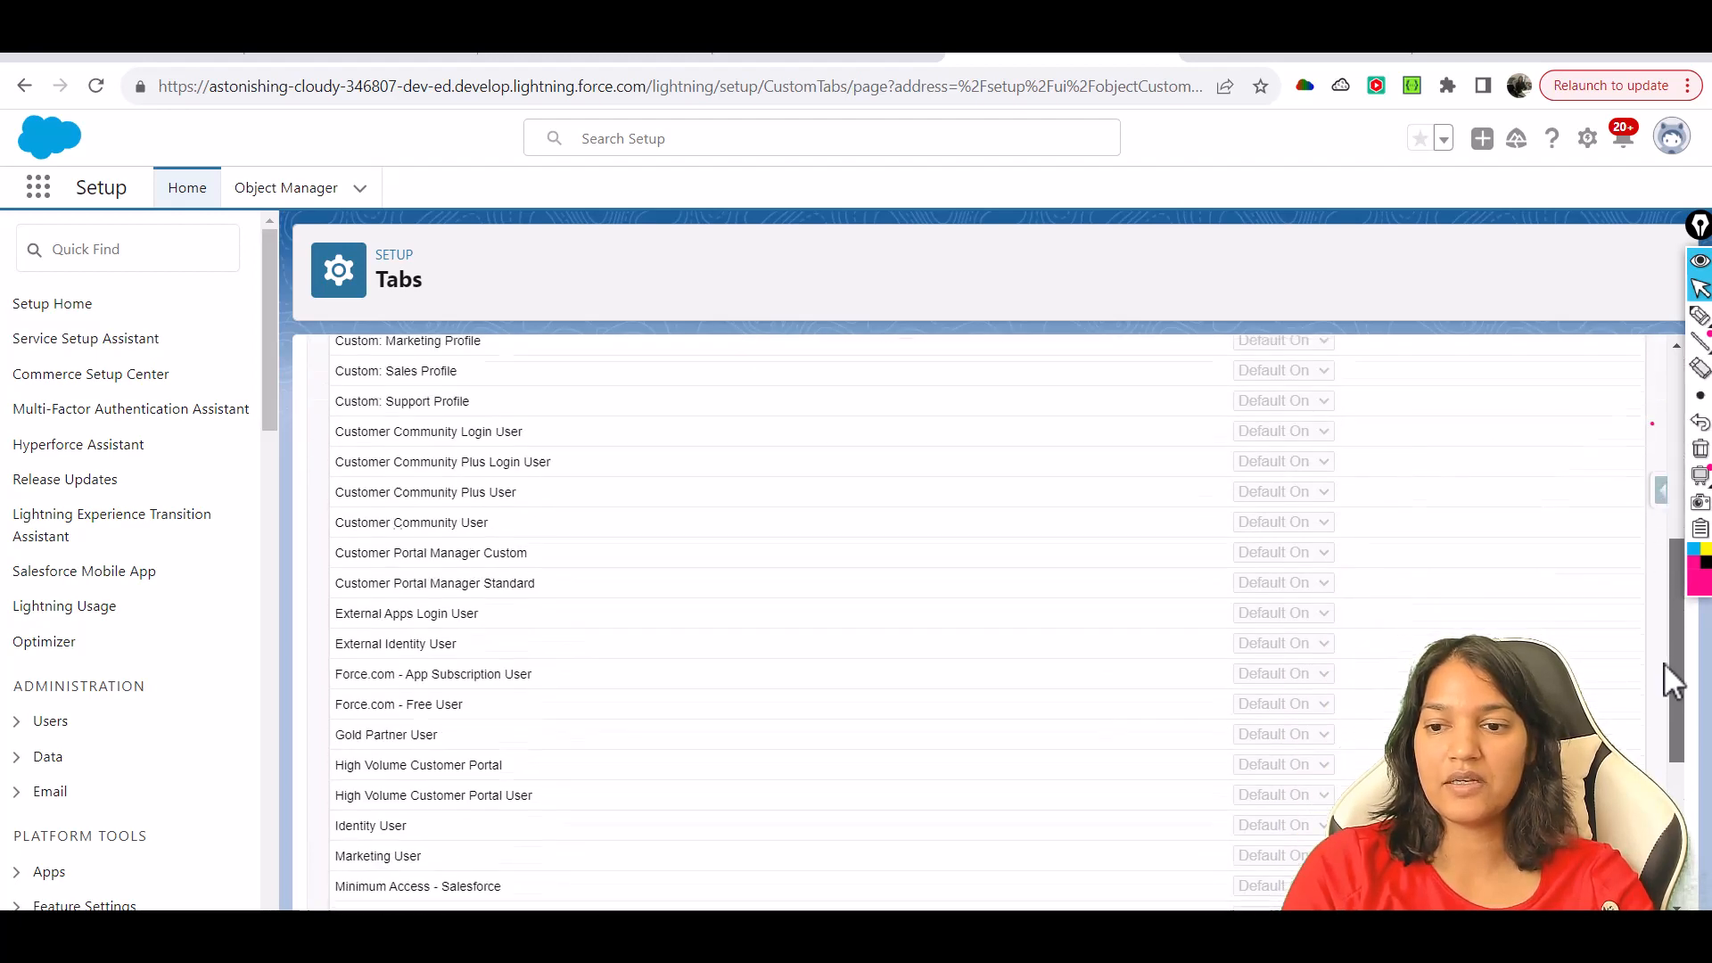
{"action": "scroll", "scroll_direction": "down", "scroll_amount": 3}
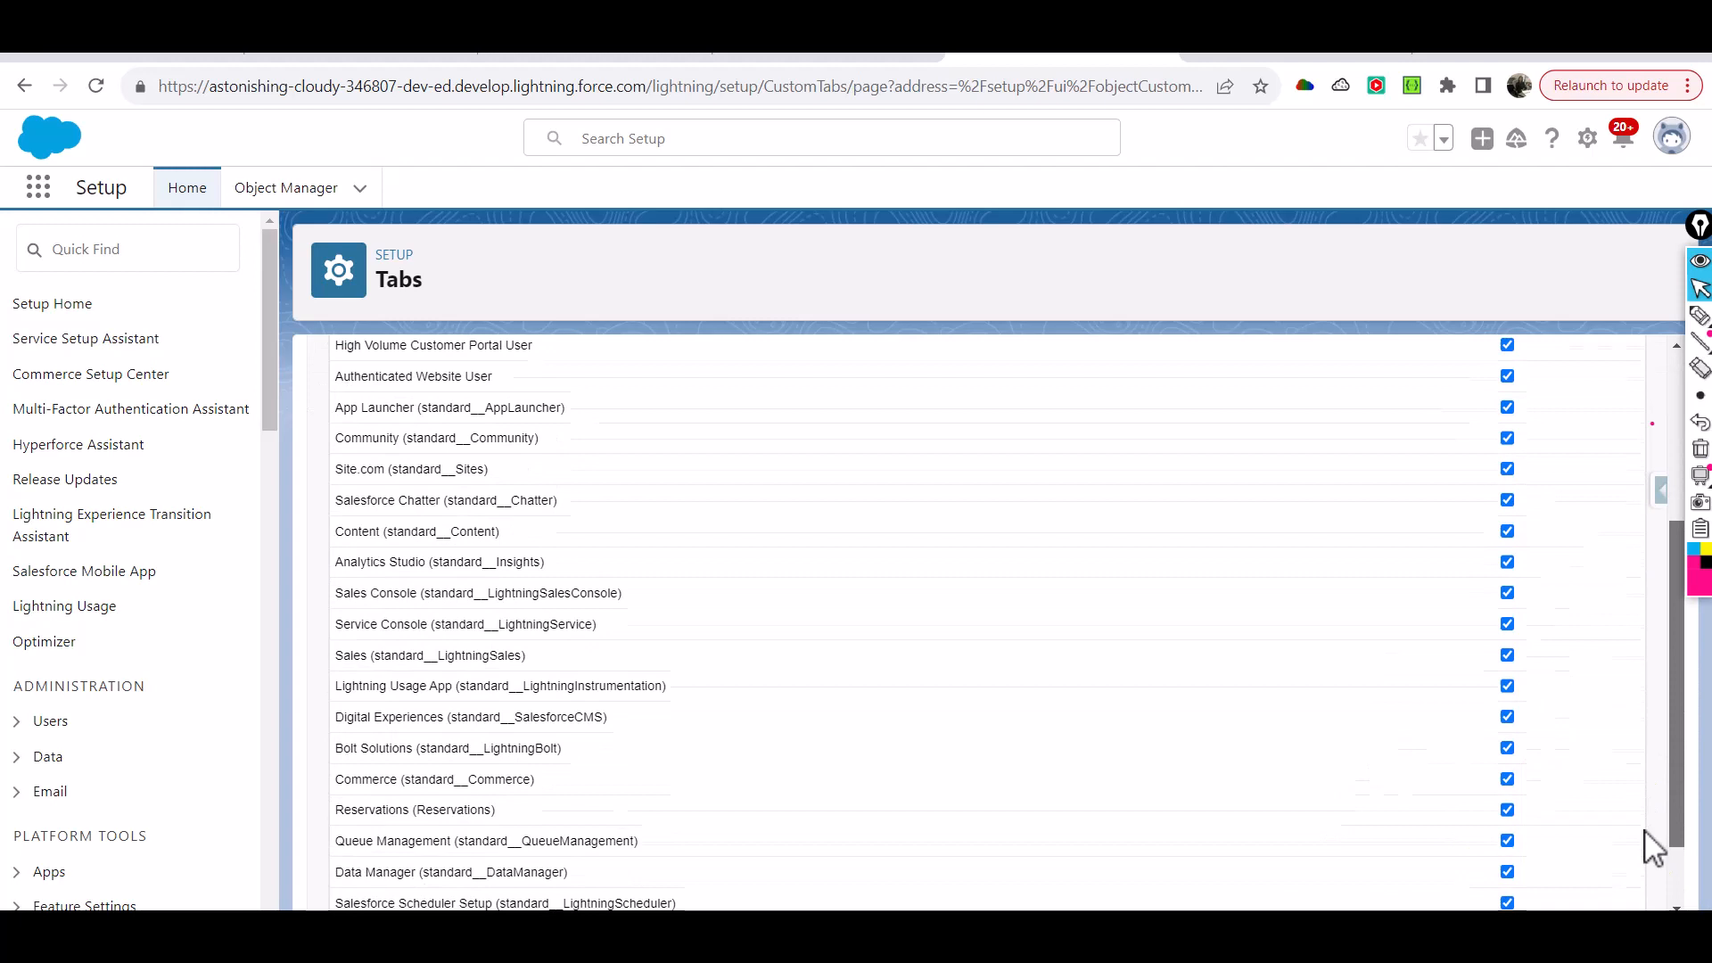
{"action": "scroll", "scroll_direction": "down", "scroll_amount": 3}
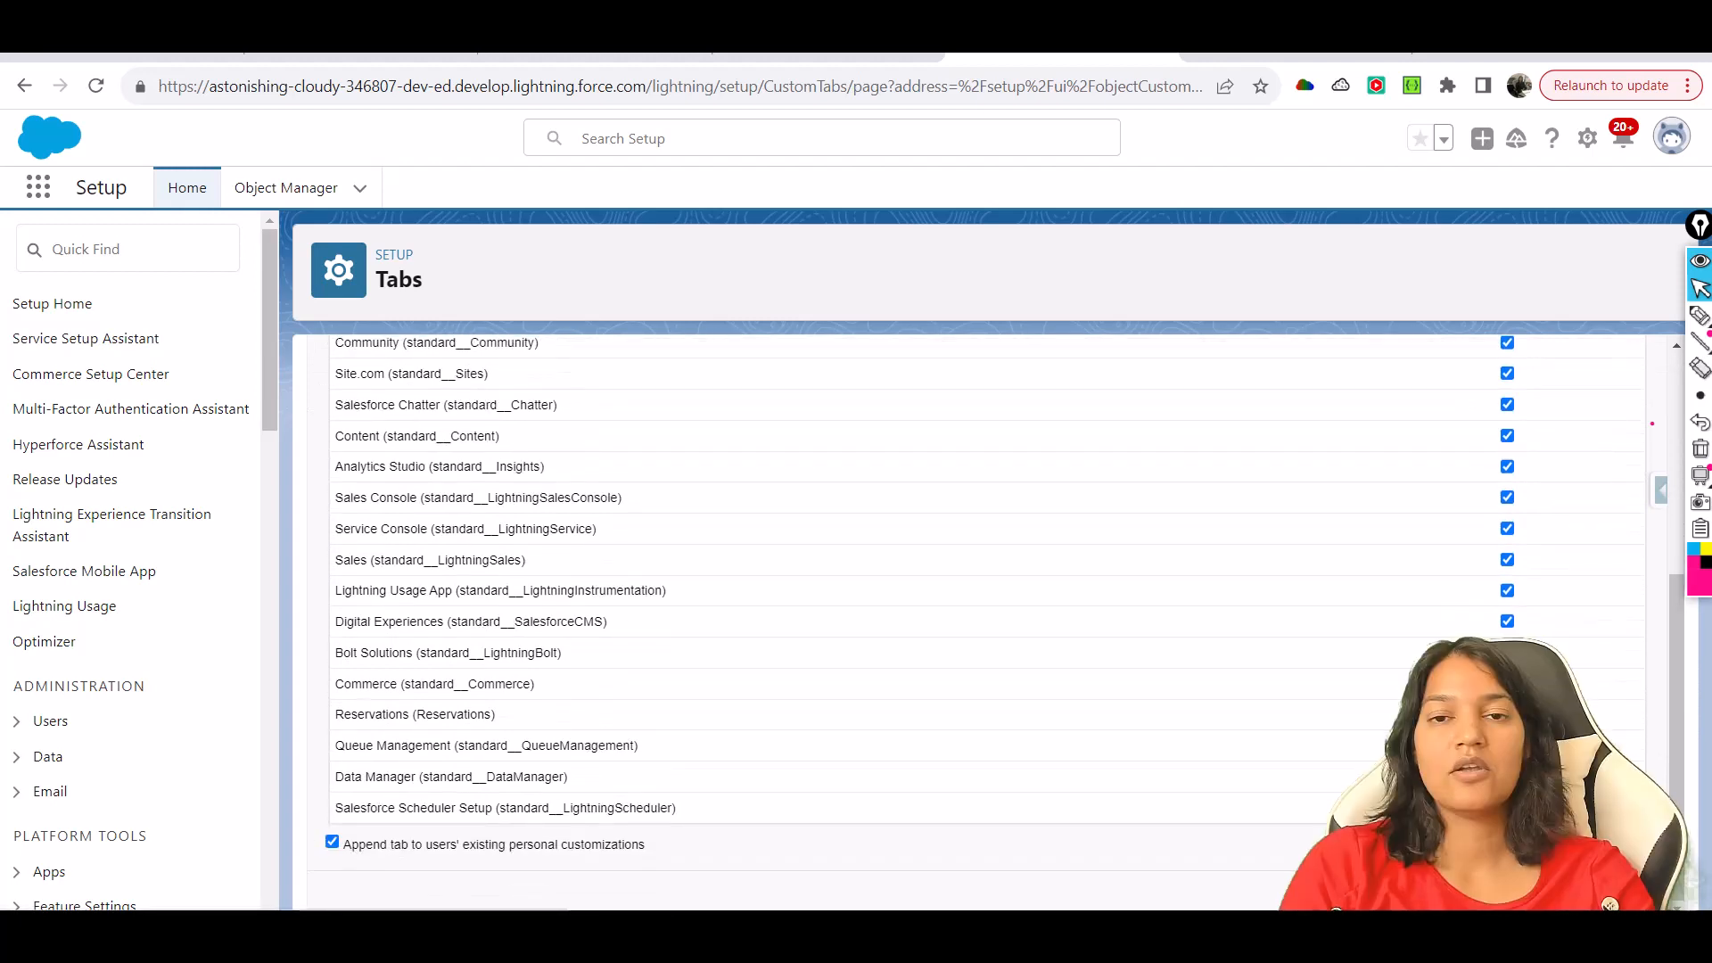
{"action": "left_click", "coordinate": [285, 187]}
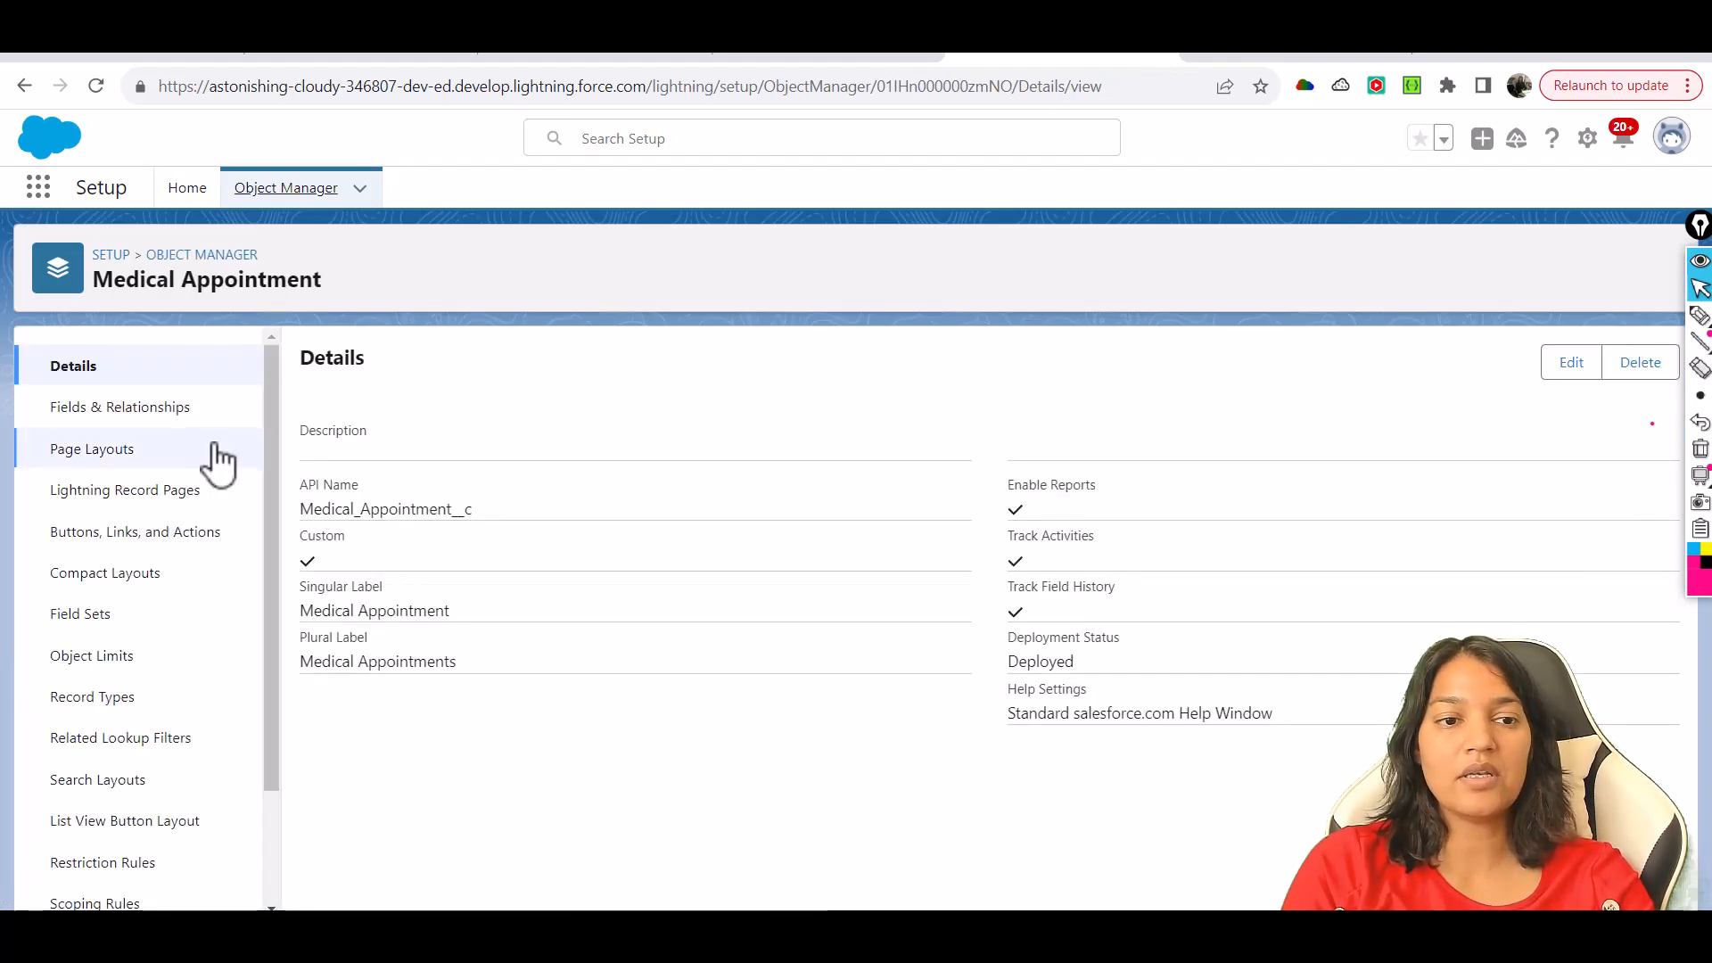
Show Medical Appointment's Fields & Relationships list with Appointment Id as Auto Number.
{"action": "left_click", "coordinate": [119, 407]}
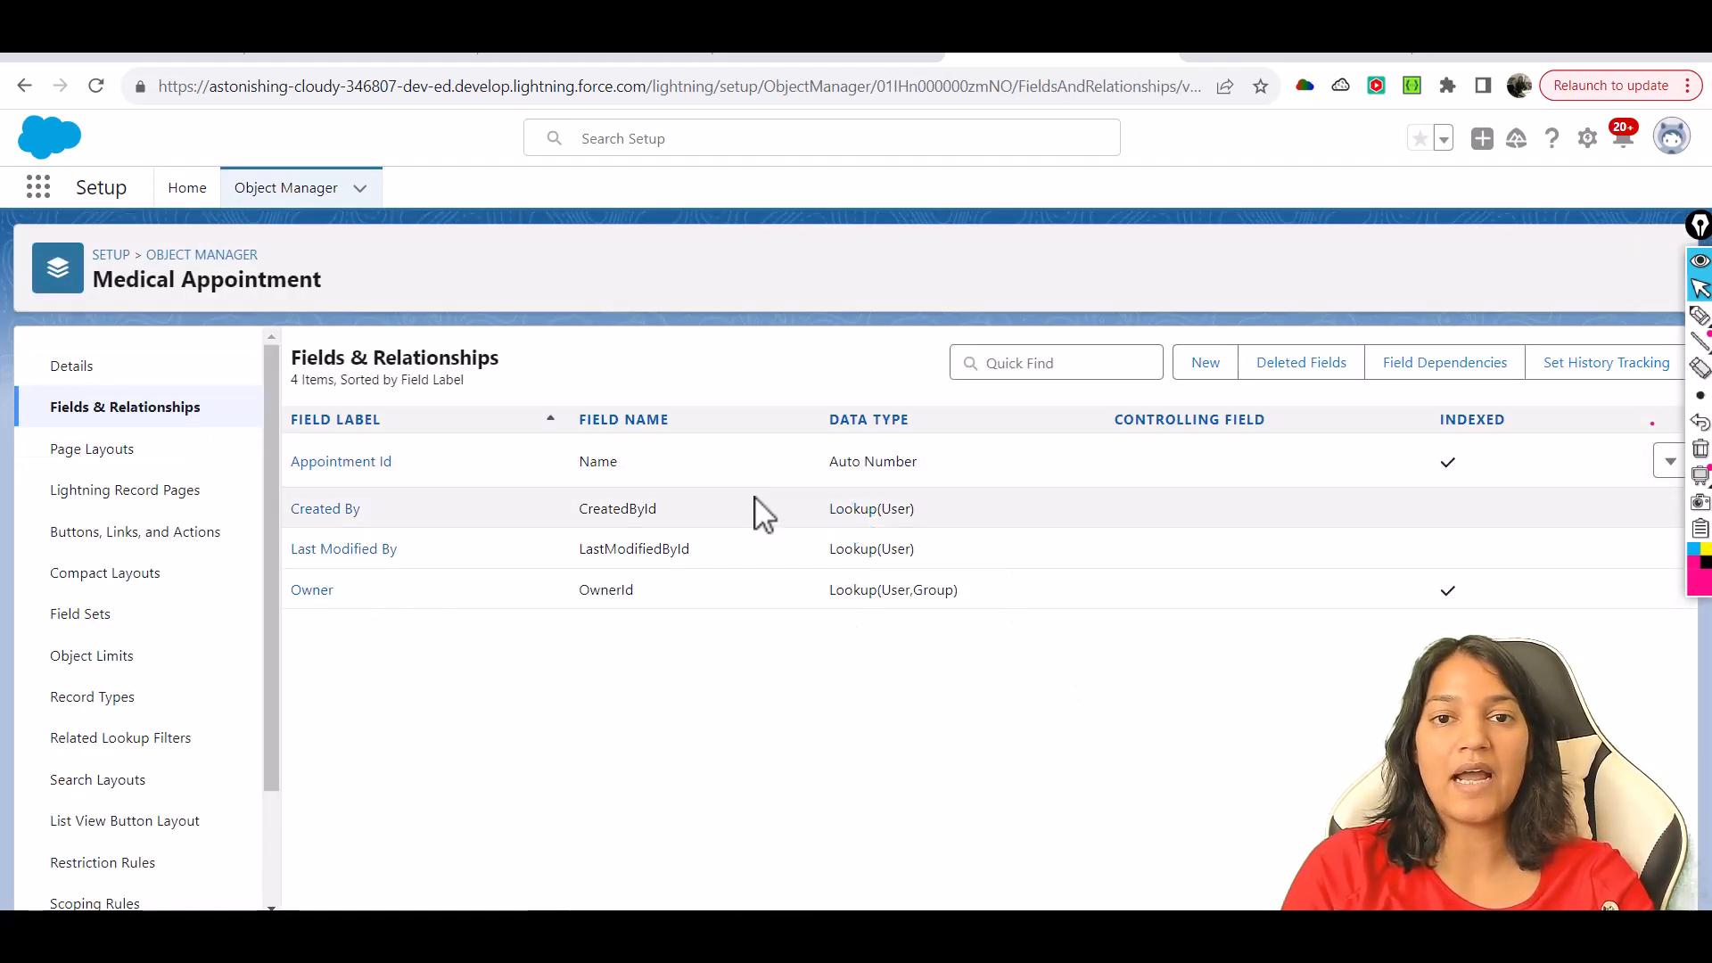